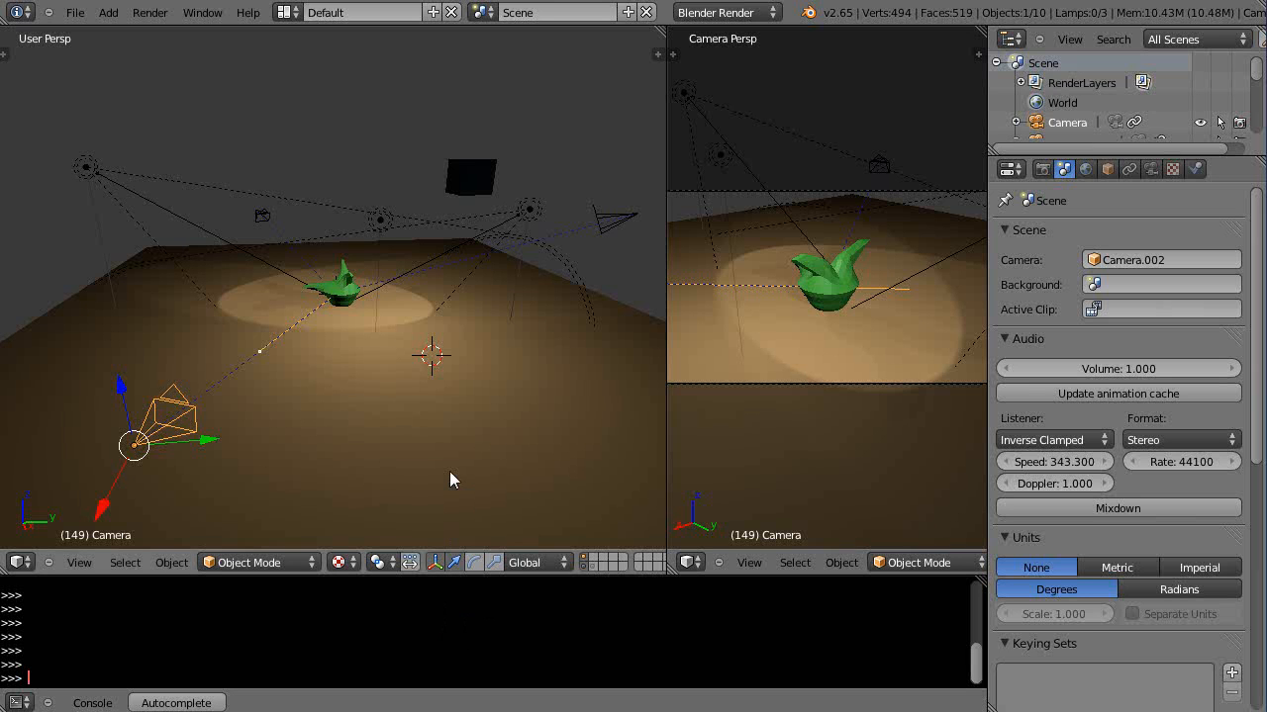
{"action": "mouse_move", "coordinate": [457, 470]}
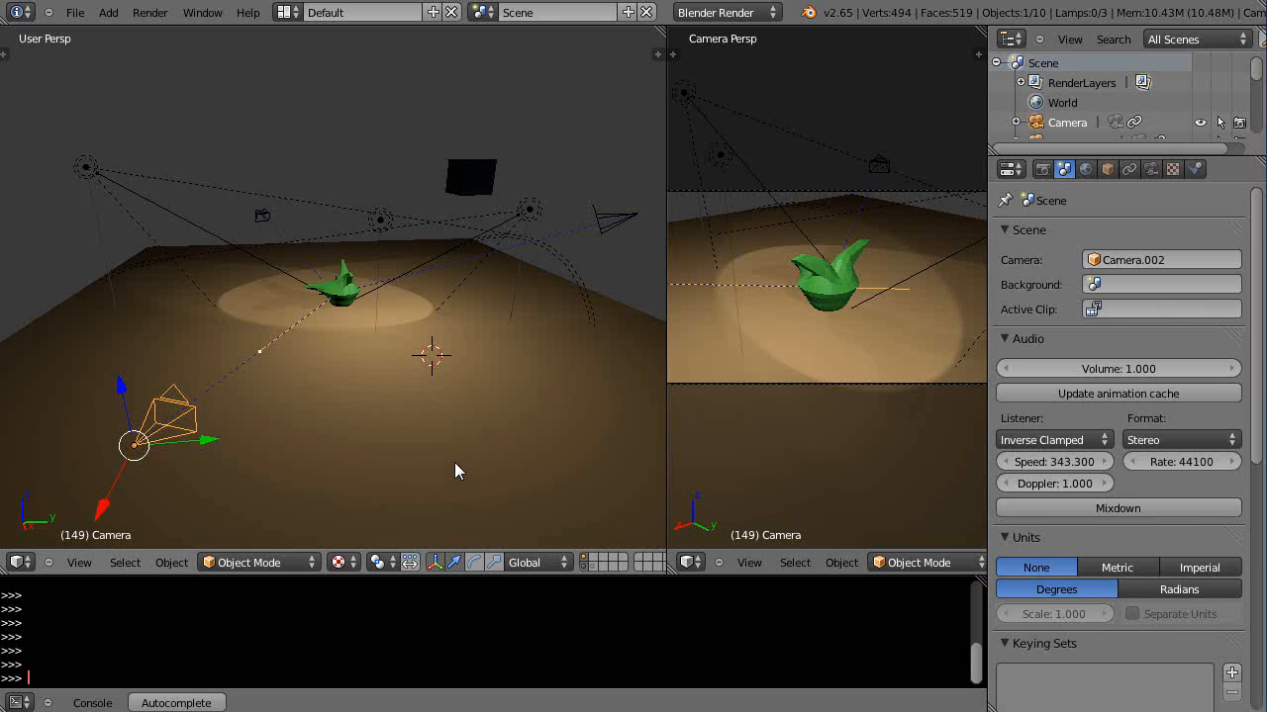
{"action": "mouse_move", "coordinate": [275, 384]}
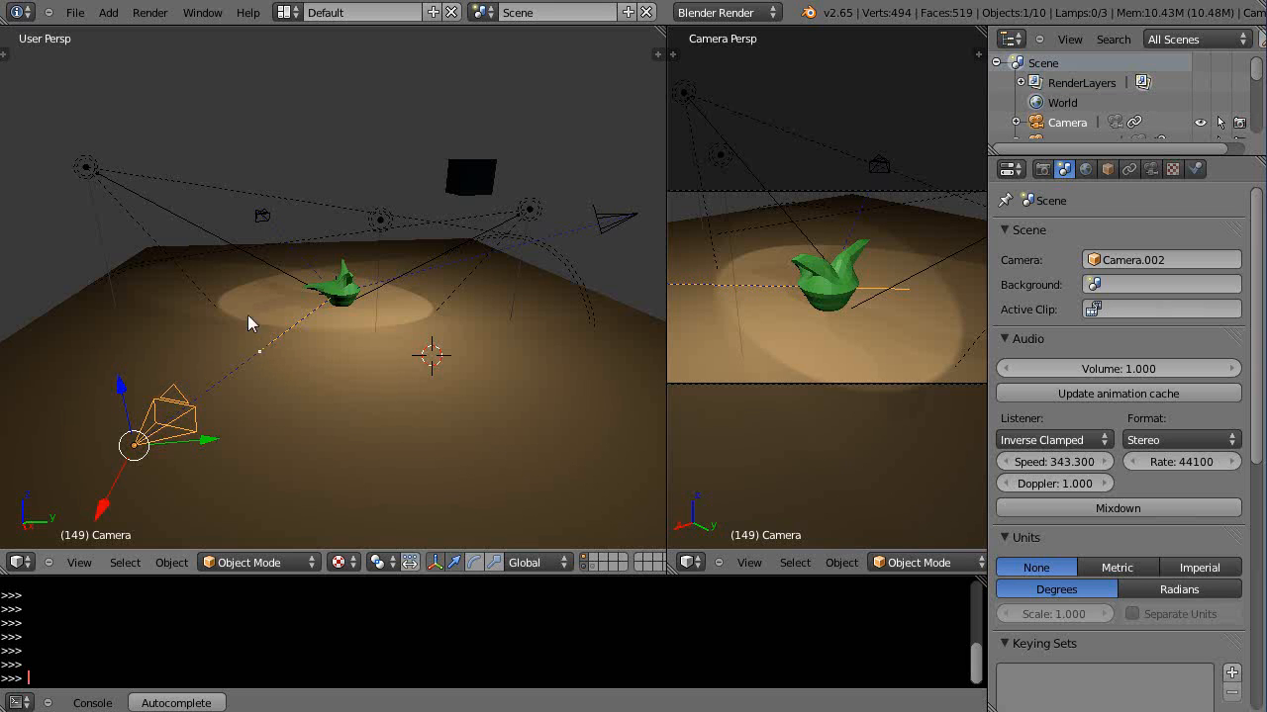
{"action": "mouse_move", "coordinate": [341, 323]}
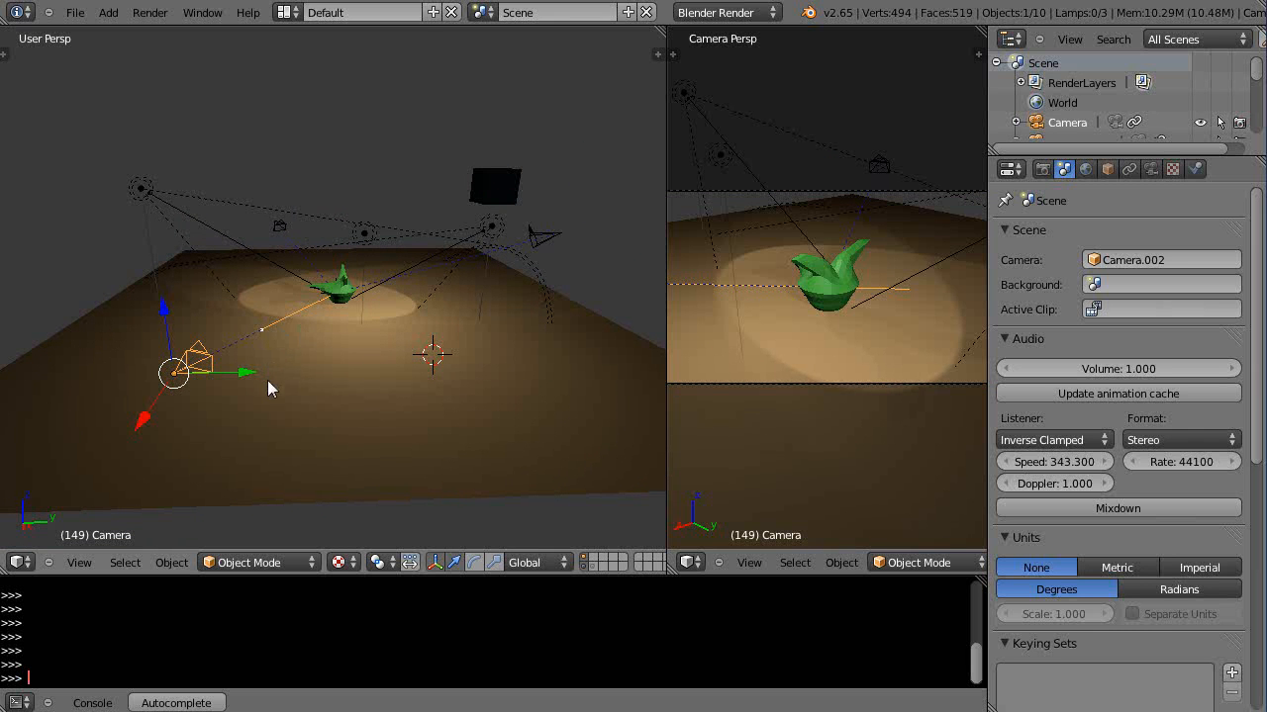
{"action": "mouse_move", "coordinate": [319, 455]}
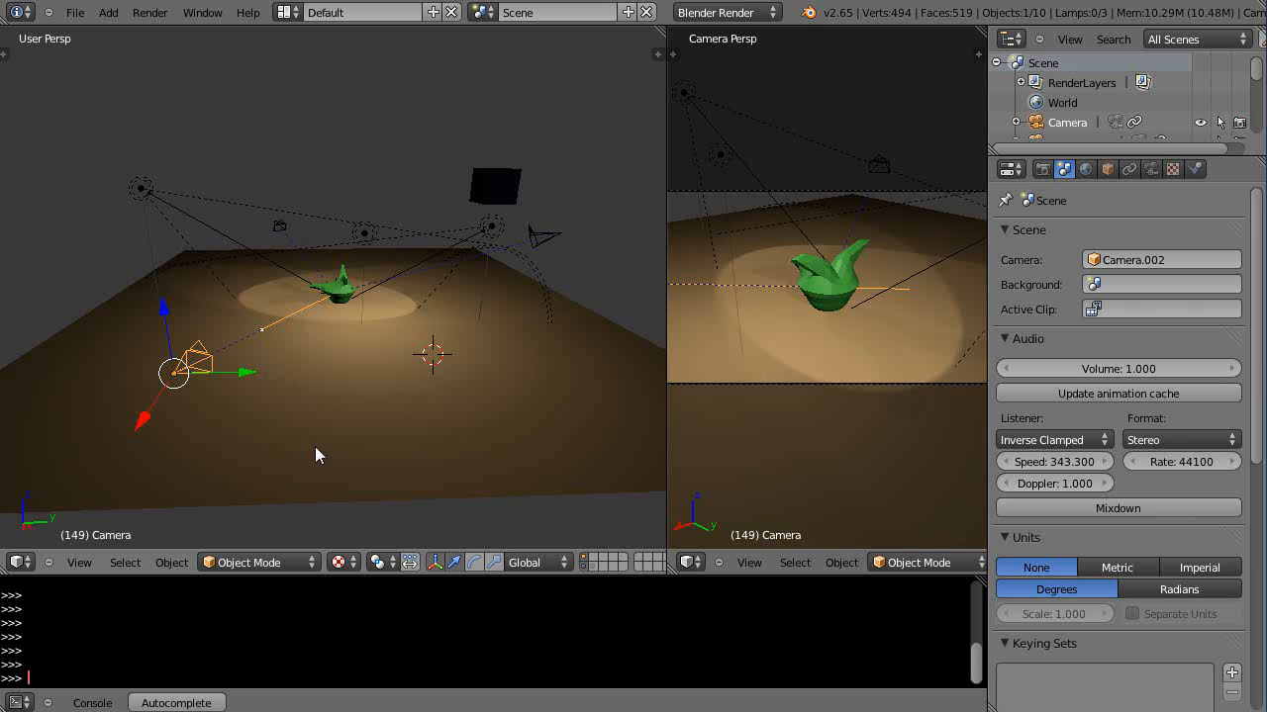
Select the empty at the plant's center, then reselect the camera.
{"action": "left_click", "coordinate": [108, 11]}
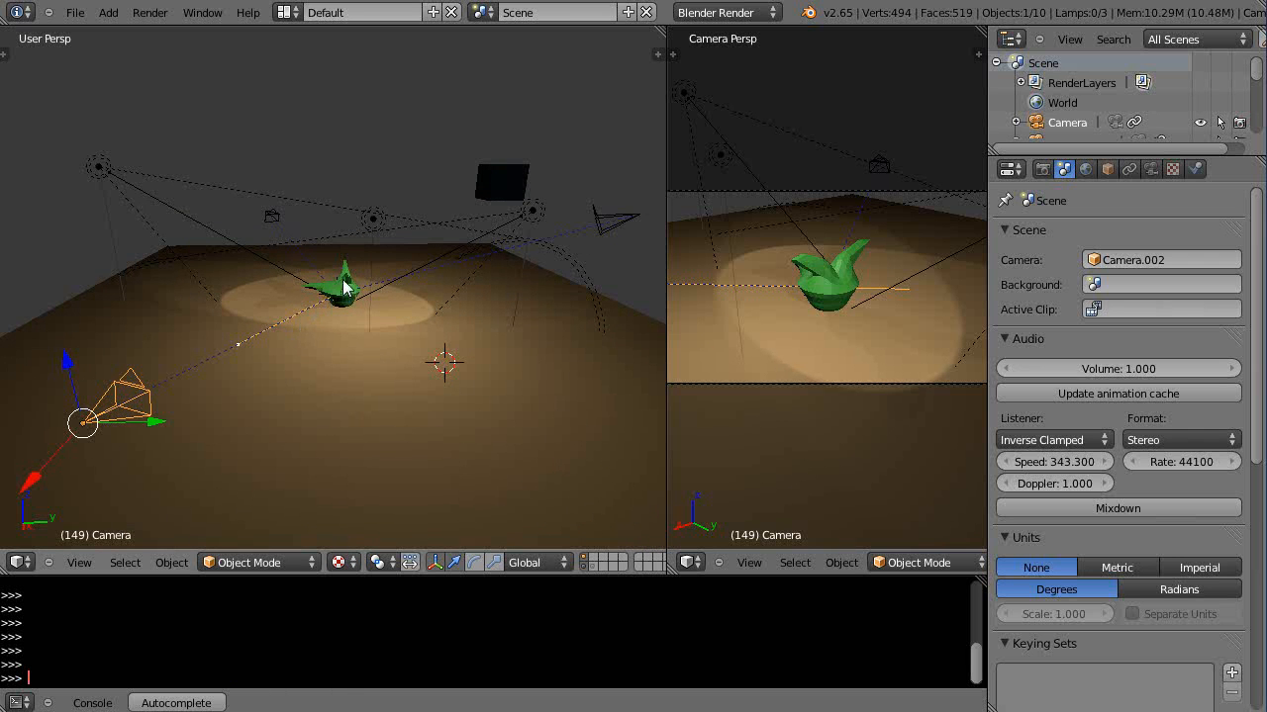
{"action": "left_click", "coordinate": [336, 292]}
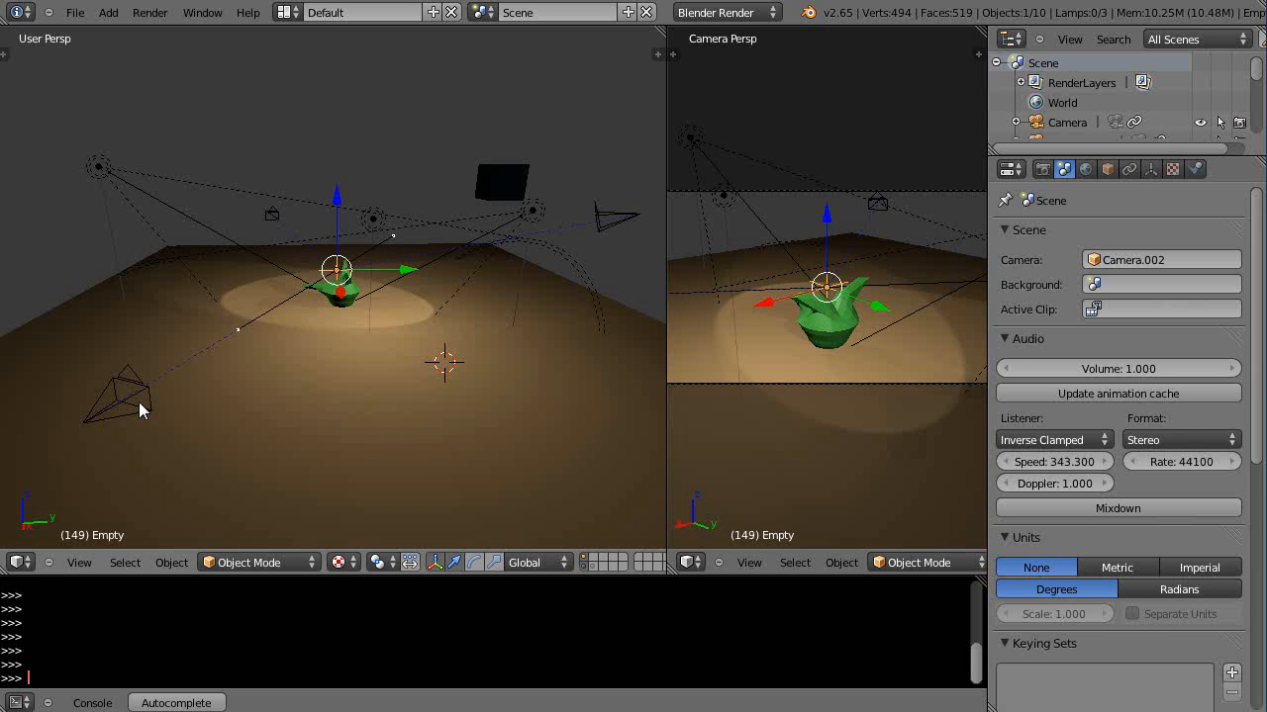
{"action": "left_click", "coordinate": [119, 396]}
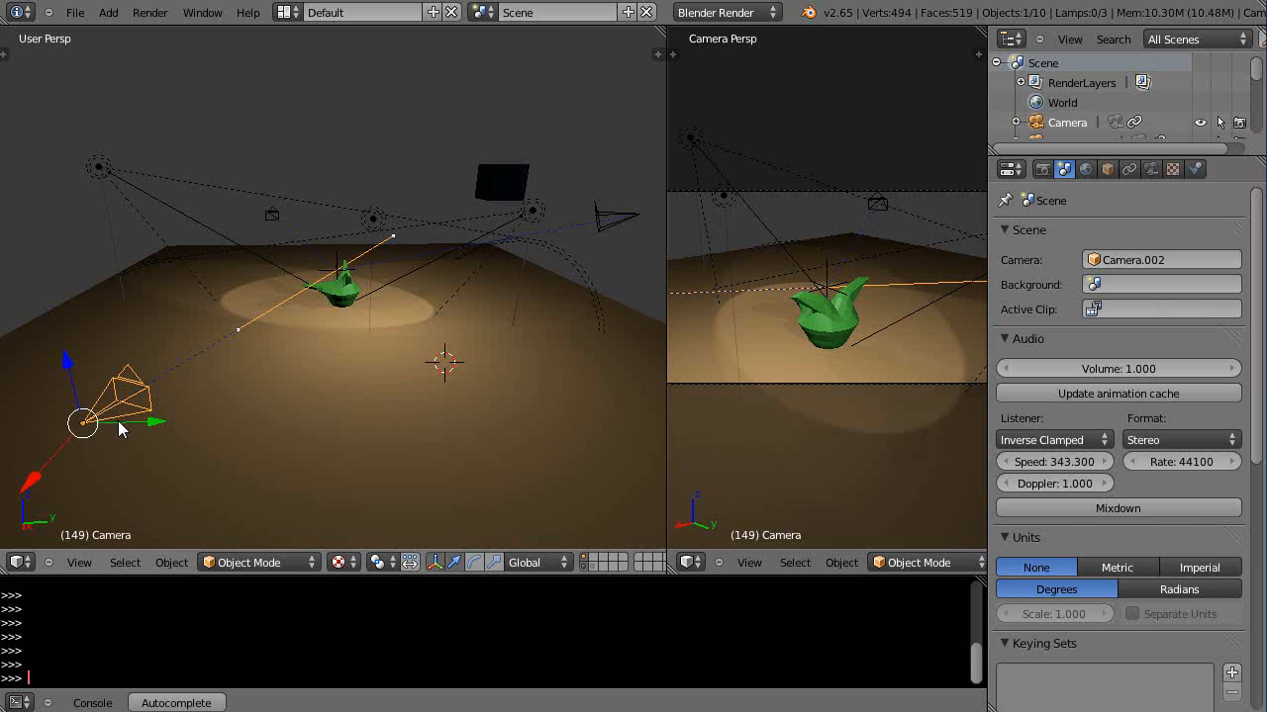
{"action": "mouse_move", "coordinate": [256, 410]}
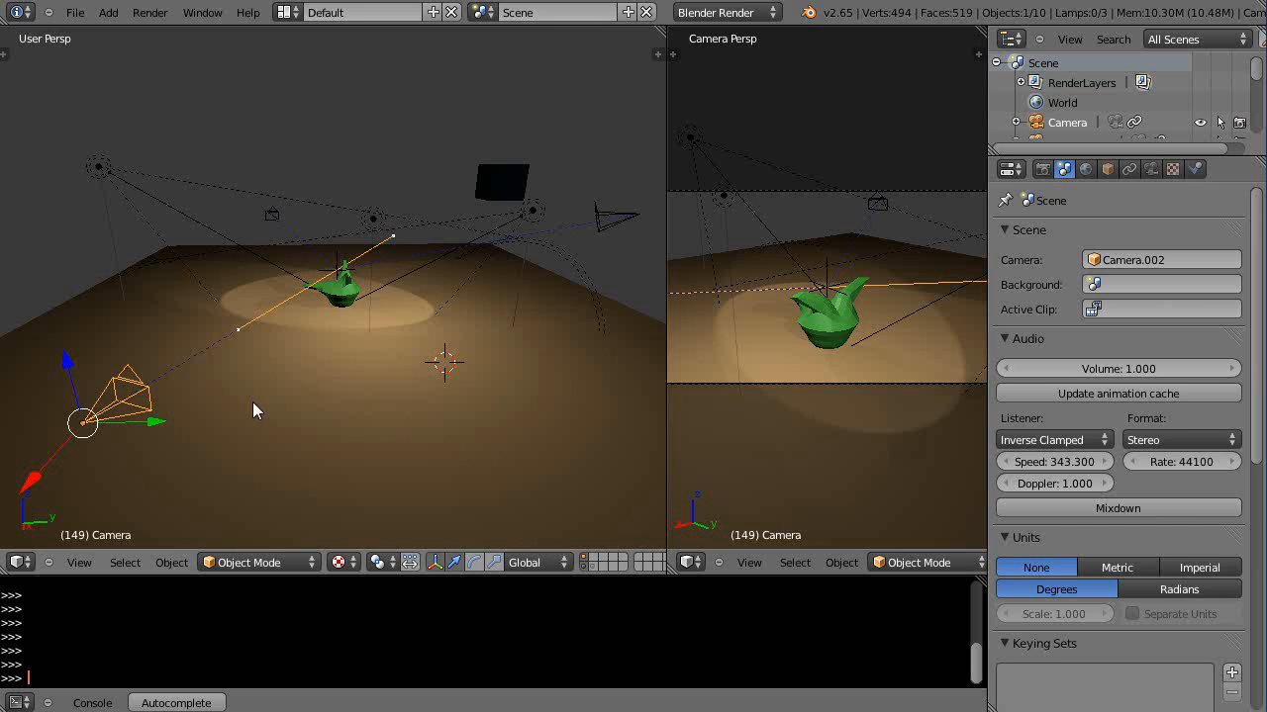
{"action": "mouse_move", "coordinate": [805, 325]}
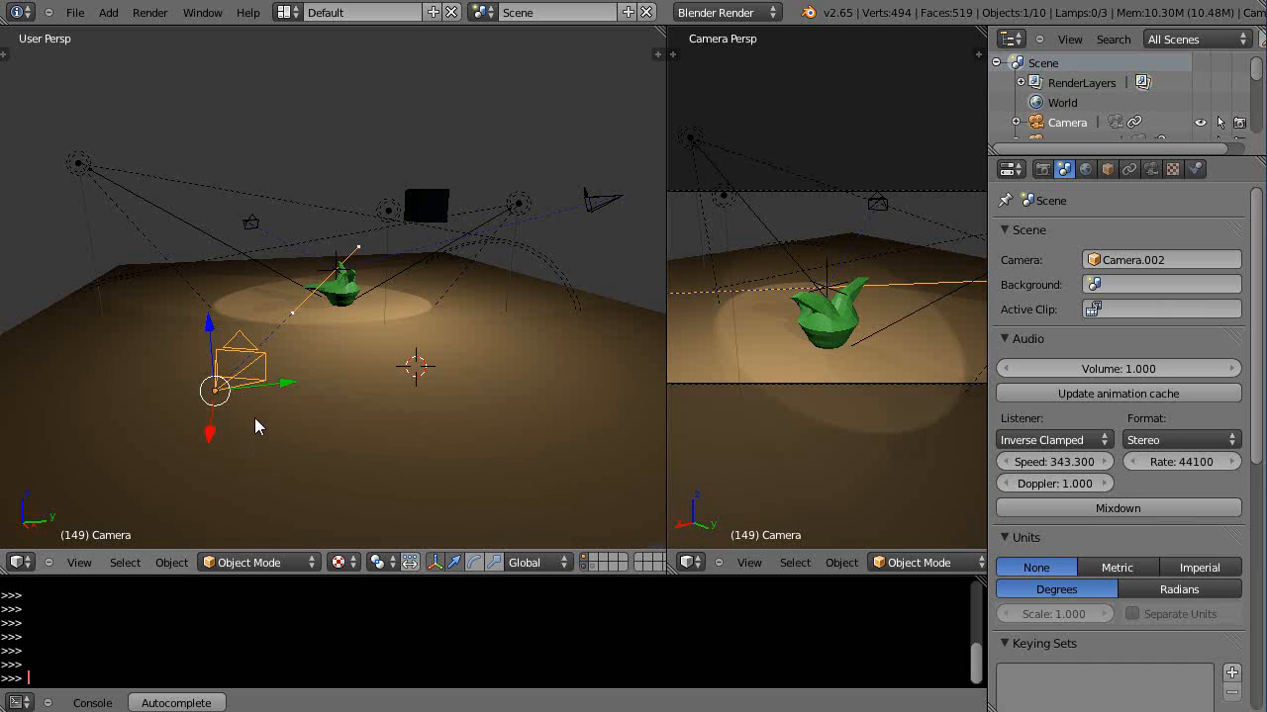
{"action": "mouse_move", "coordinate": [248, 364]}
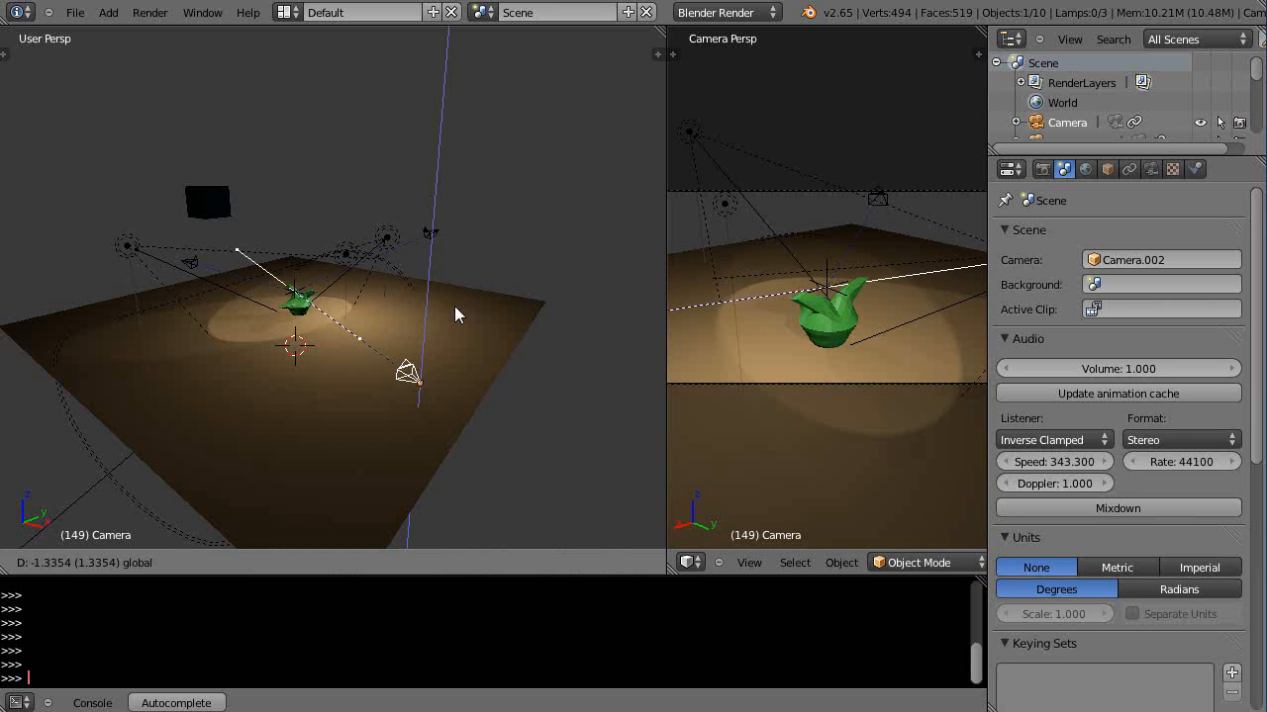
Confirm the camera's lowered position along its vertical axis.
{"action": "left_click", "coordinate": [410, 374]}
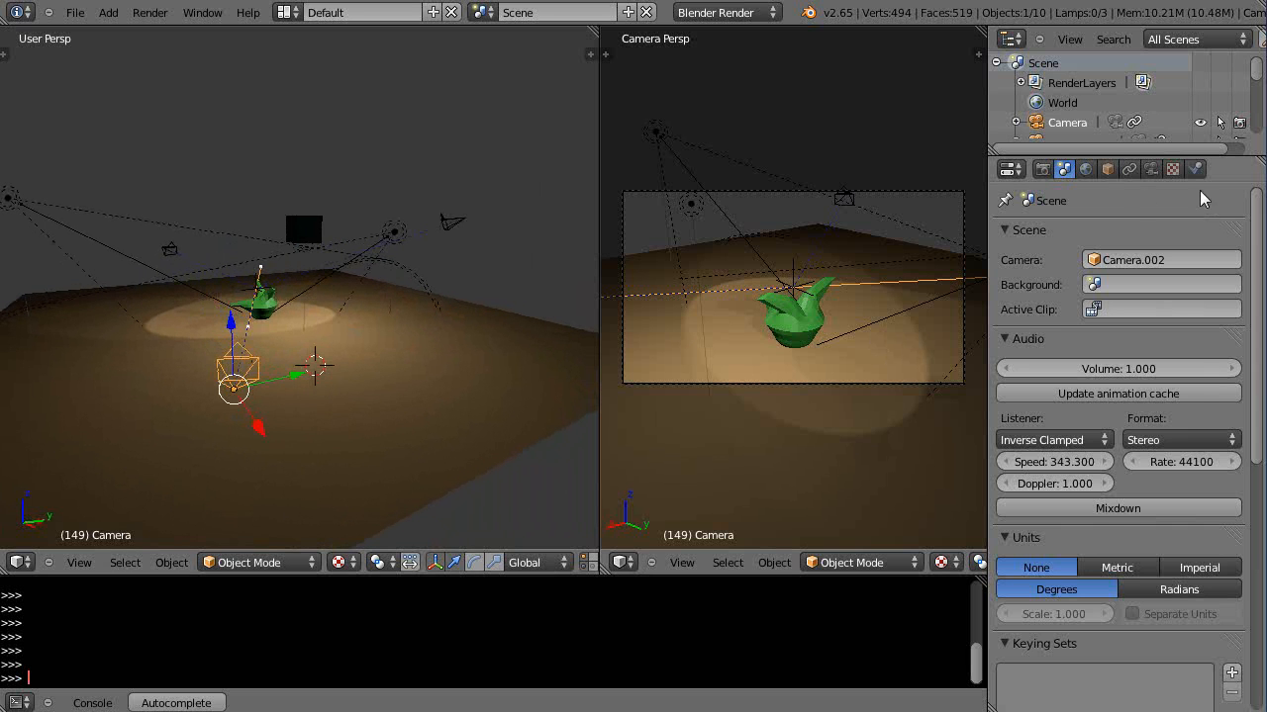
Set the Scene properties camera field to 'Camera' instead of Camera.002.
{"action": "left_click", "coordinate": [1042, 168]}
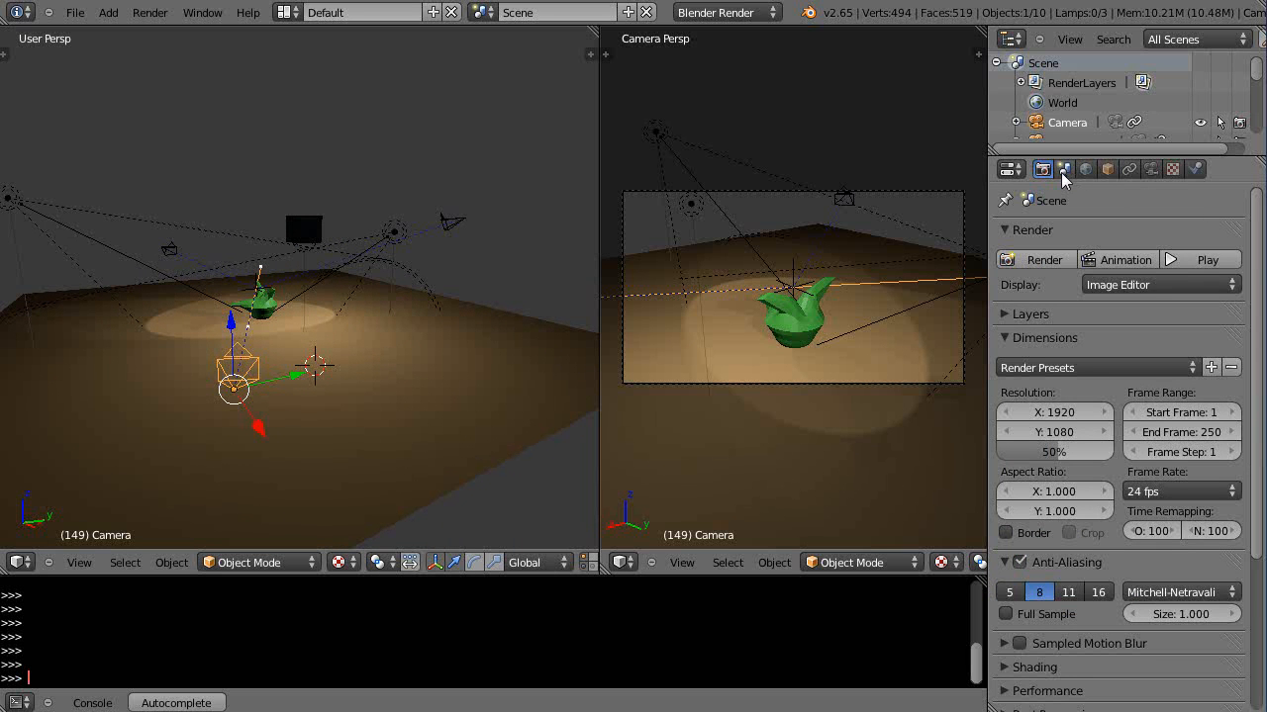
{"action": "left_click", "coordinate": [1063, 169]}
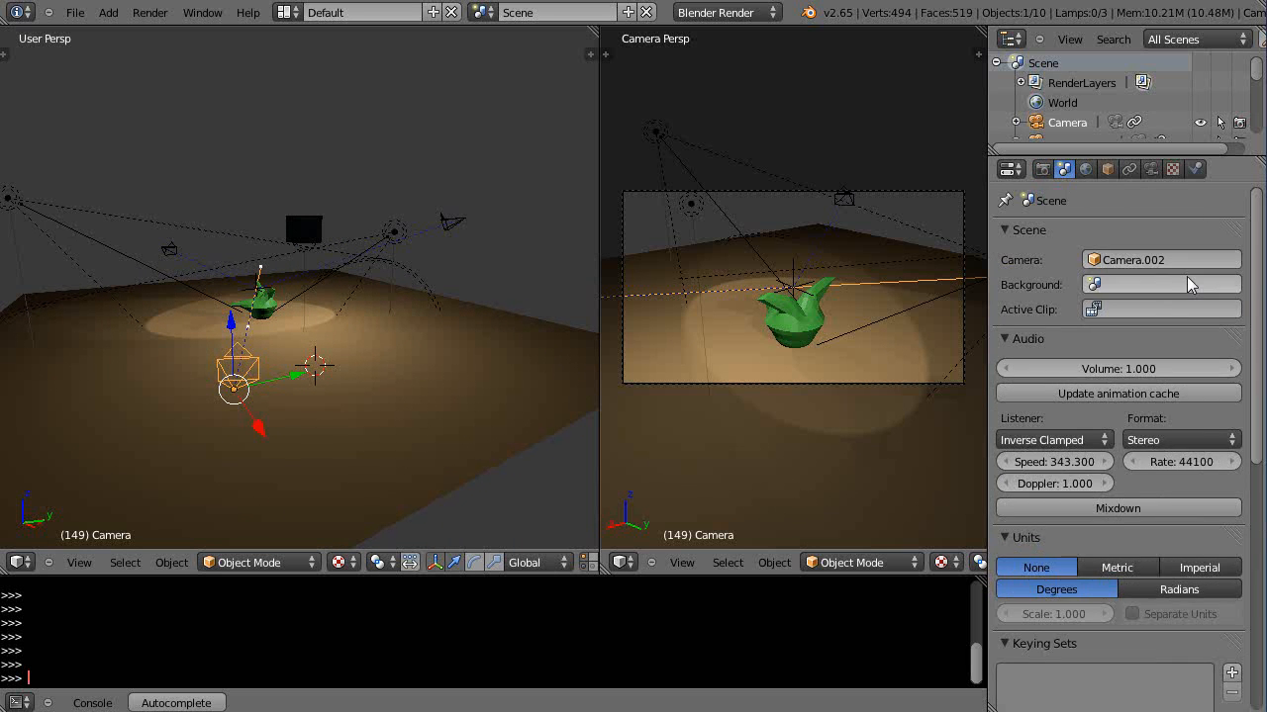
{"action": "left_click", "coordinate": [1158, 260]}
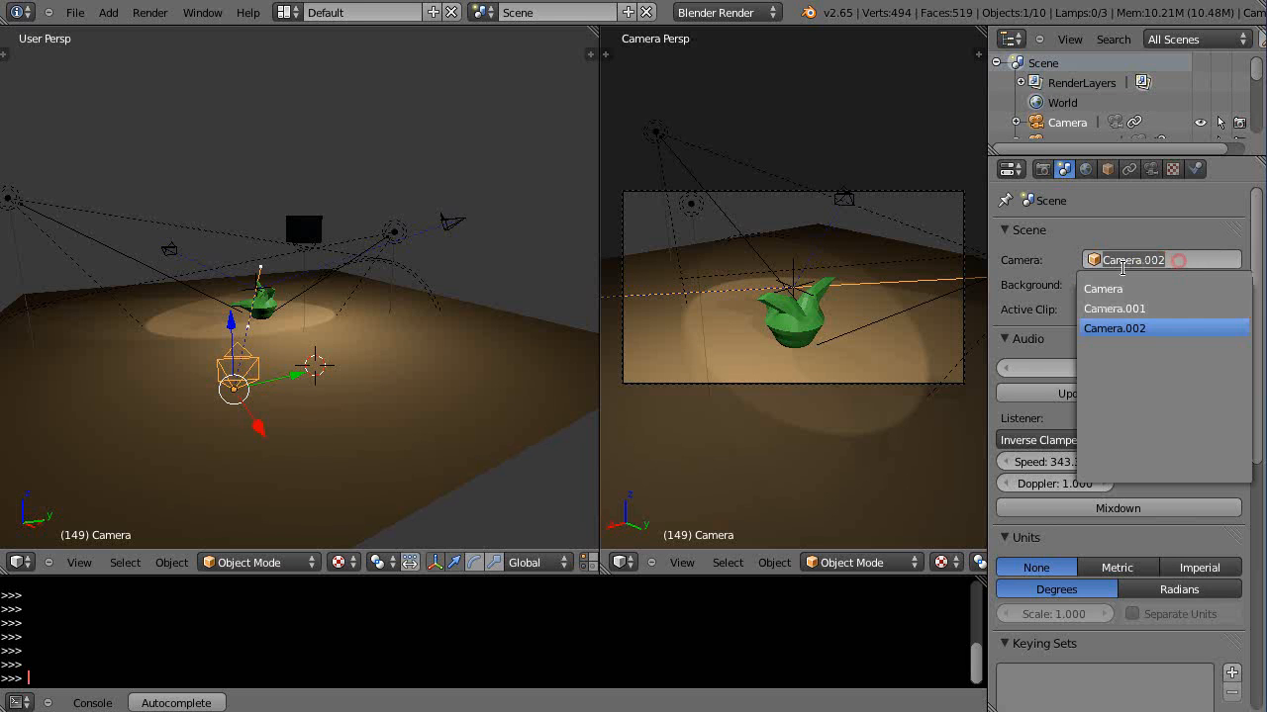
{"action": "mouse_move", "coordinate": [1104, 288]}
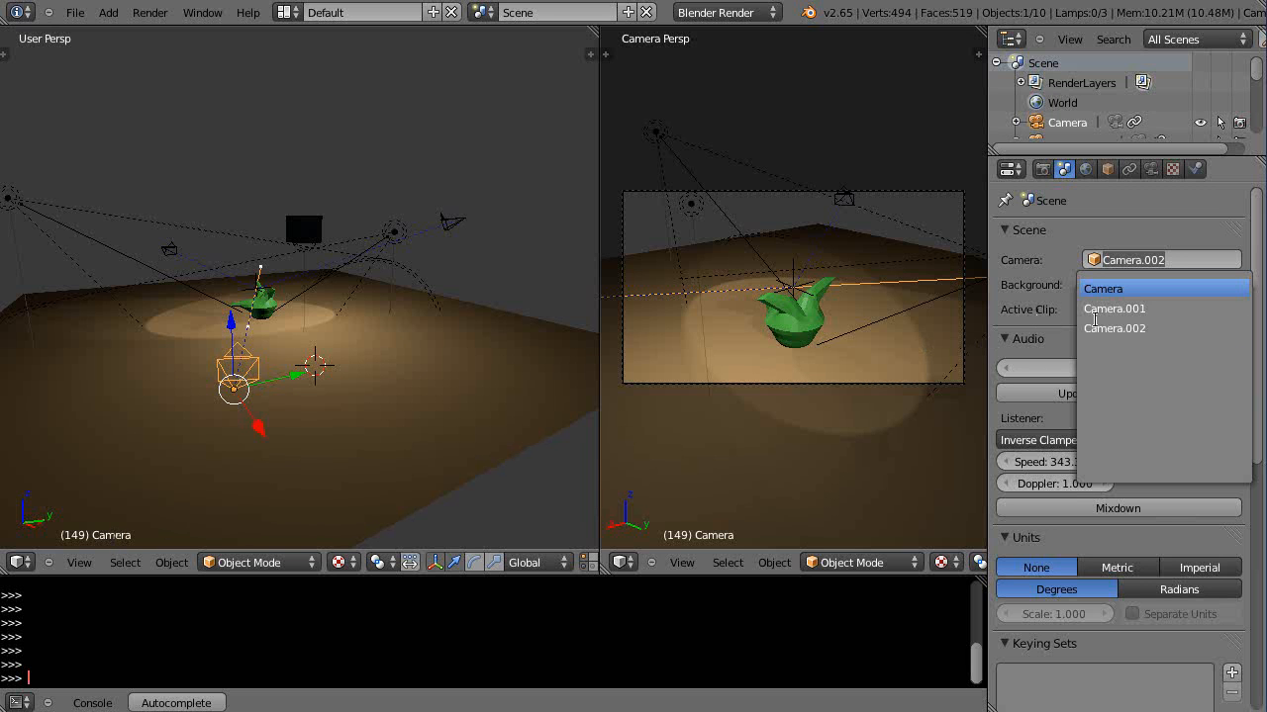
{"action": "left_click", "coordinate": [1102, 288]}
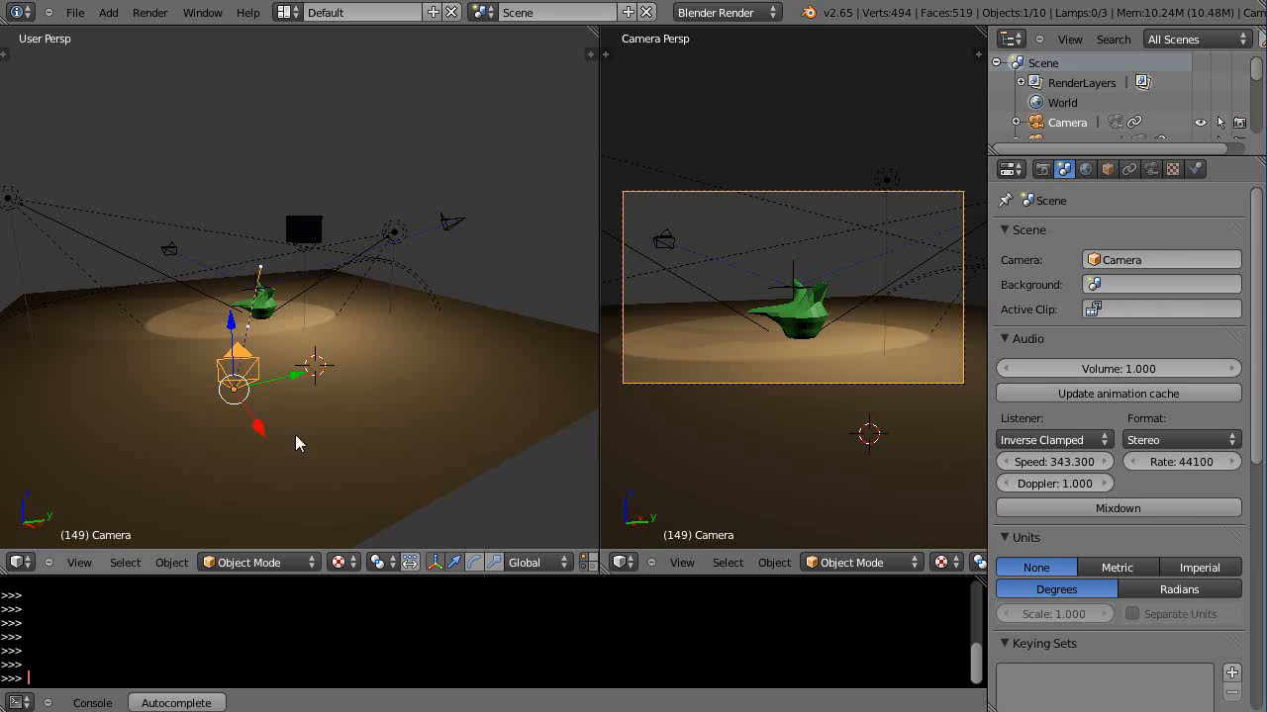
{"action": "mouse_move", "coordinate": [799, 312]}
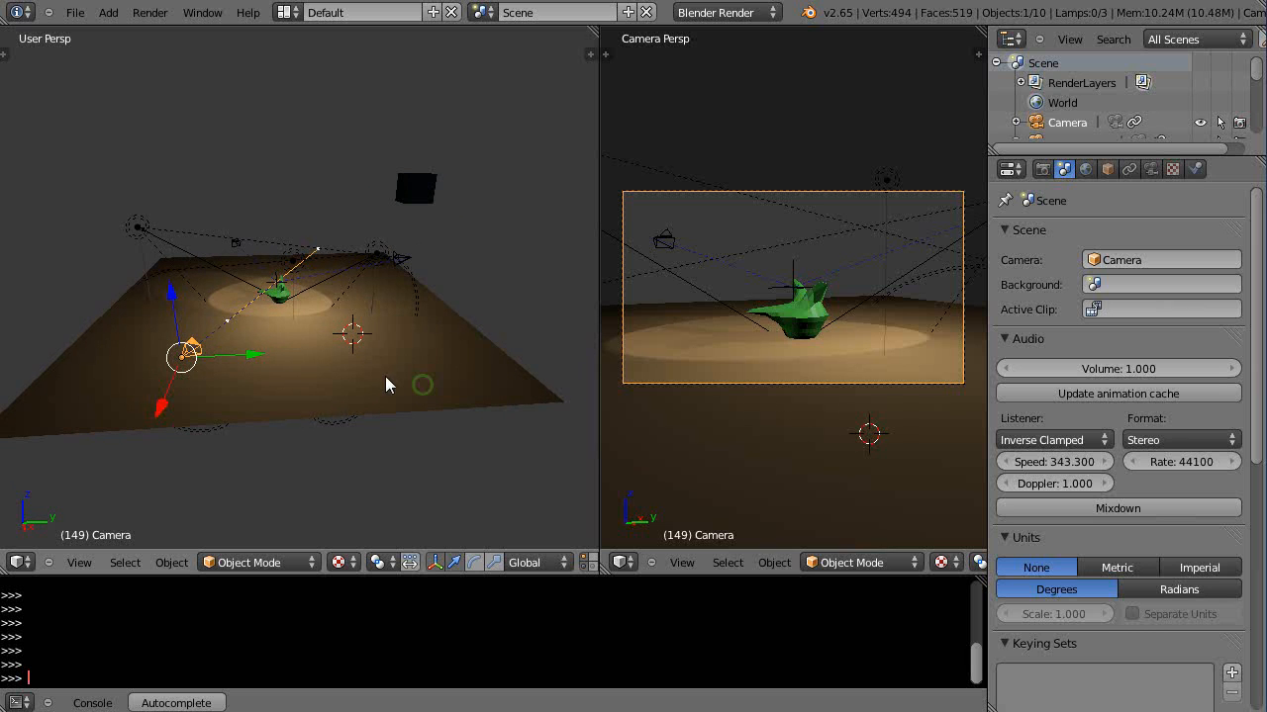
{"action": "mouse_move", "coordinate": [663, 354]}
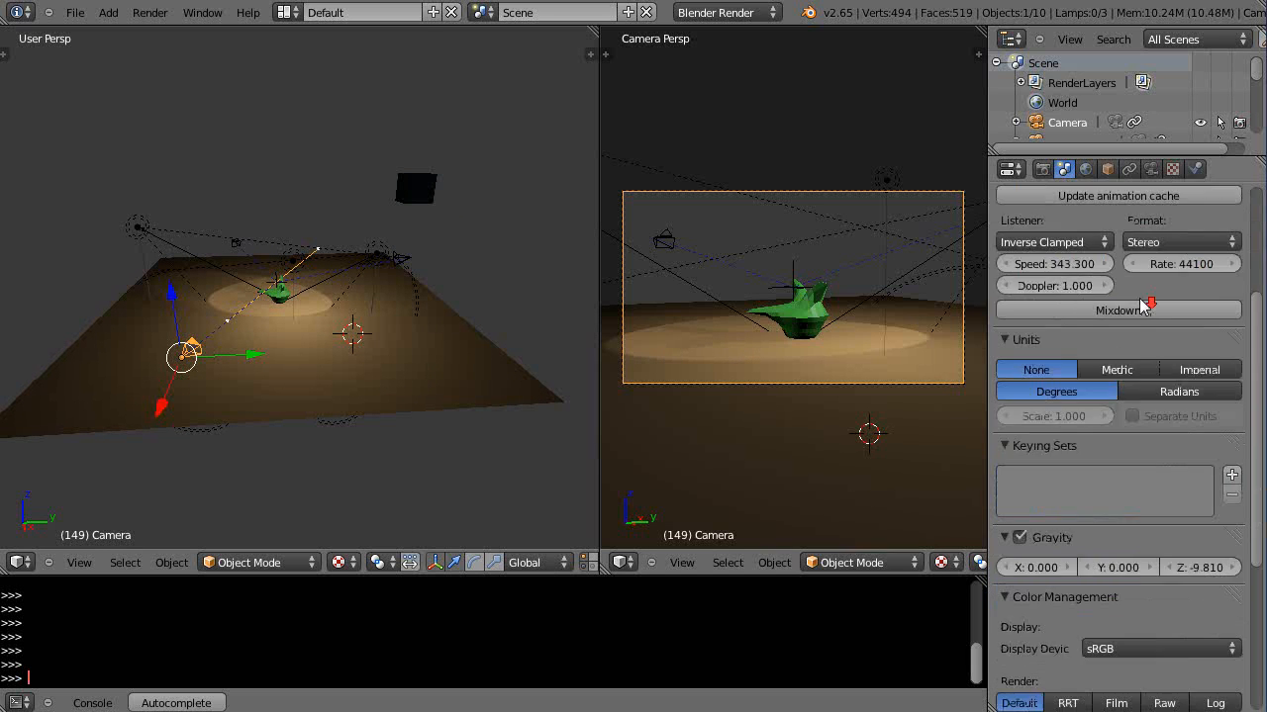
Show the active camera's Object Data settings with its 35 mm lens.
{"action": "scroll", "scroll_direction": "down", "scroll_amount": 3}
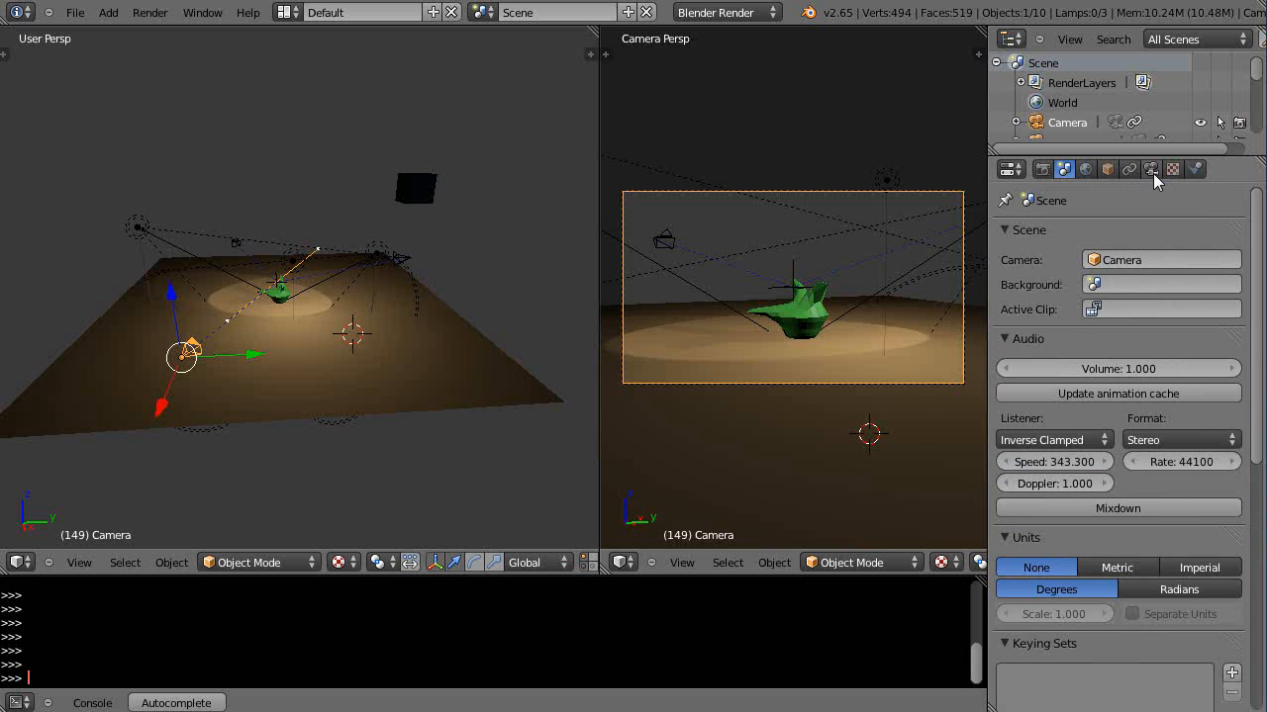
{"action": "left_click", "coordinate": [1151, 168]}
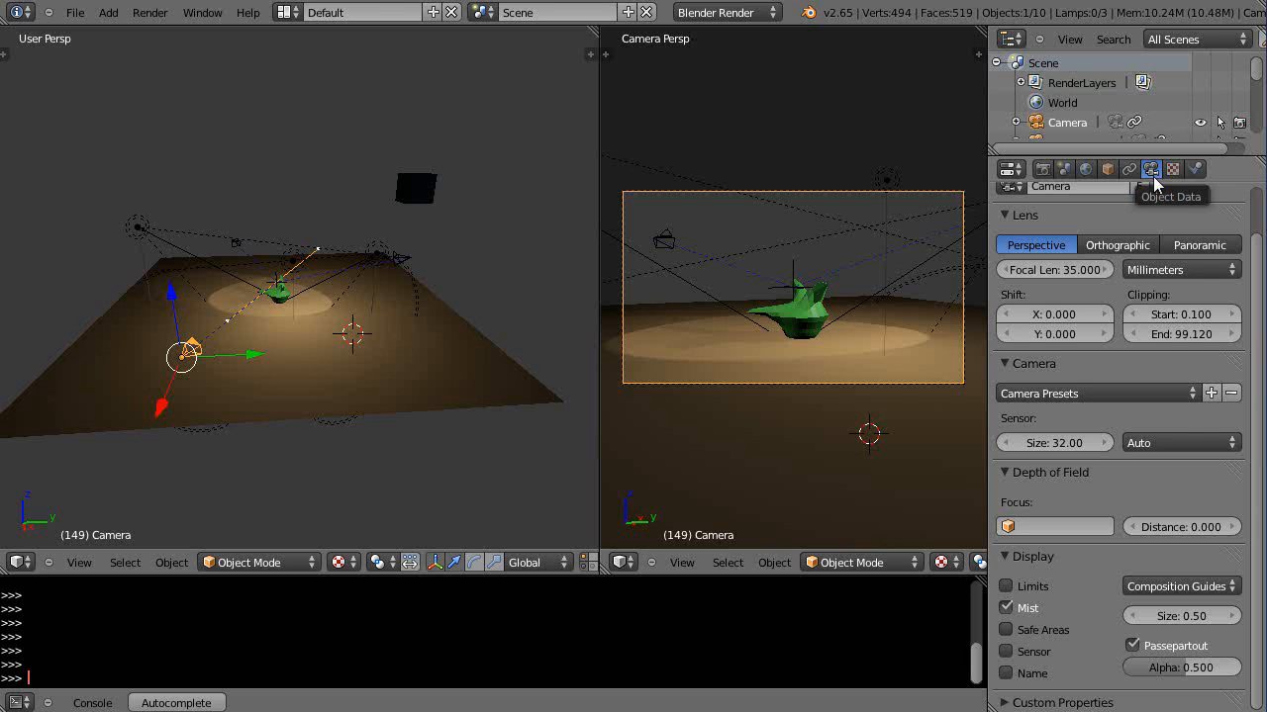
{"action": "mouse_move", "coordinate": [413, 190]}
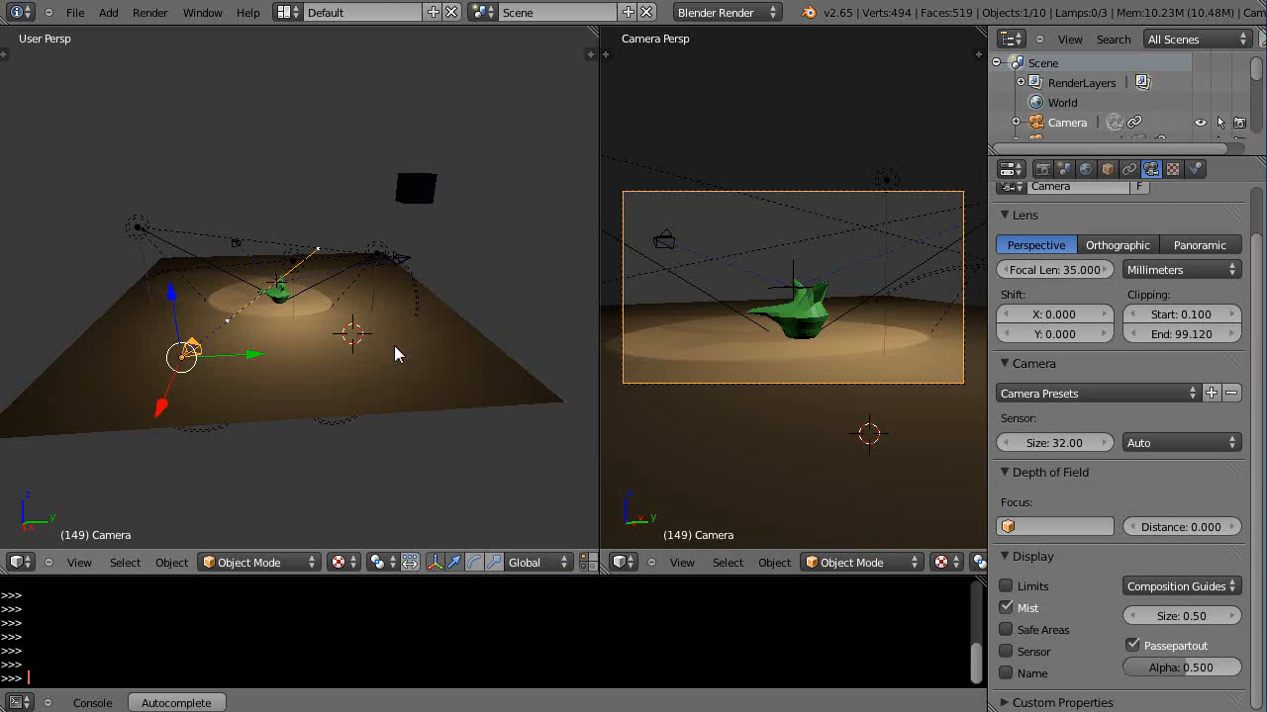
{"action": "mouse_move", "coordinate": [1150, 168]}
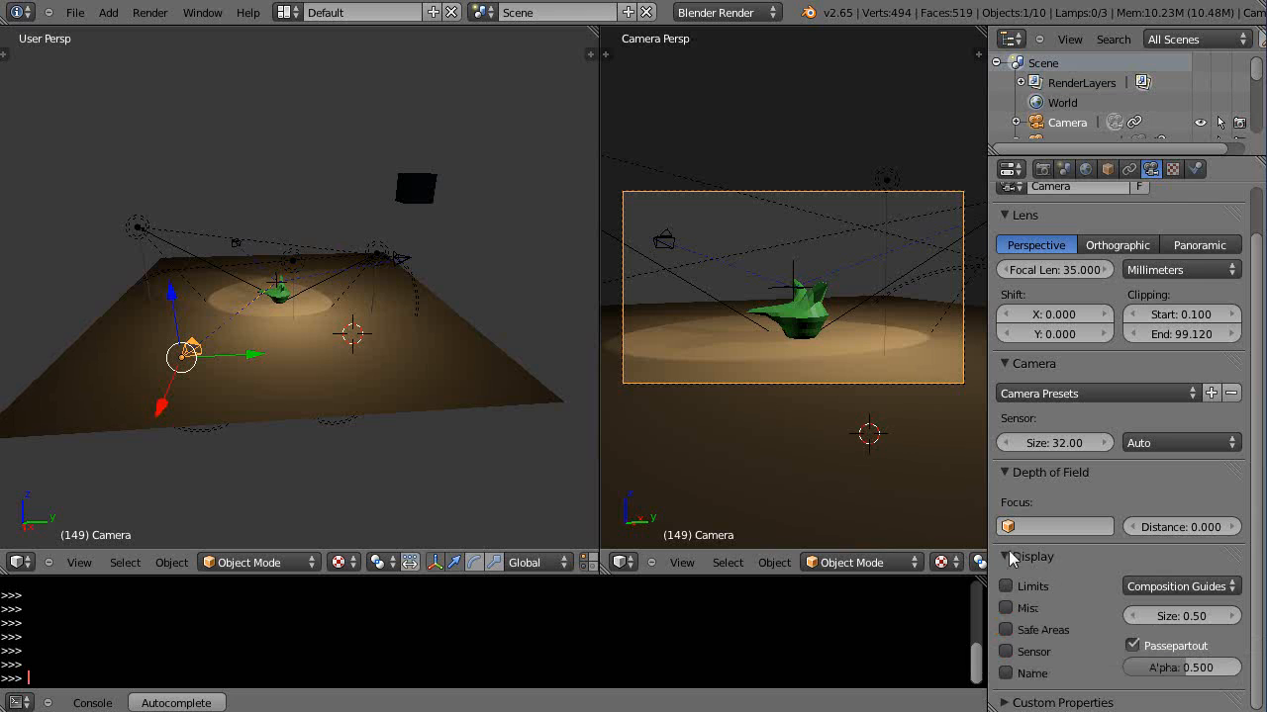
Display the camera's clipping limits and frame them in top view.
{"action": "left_click", "coordinate": [1007, 586]}
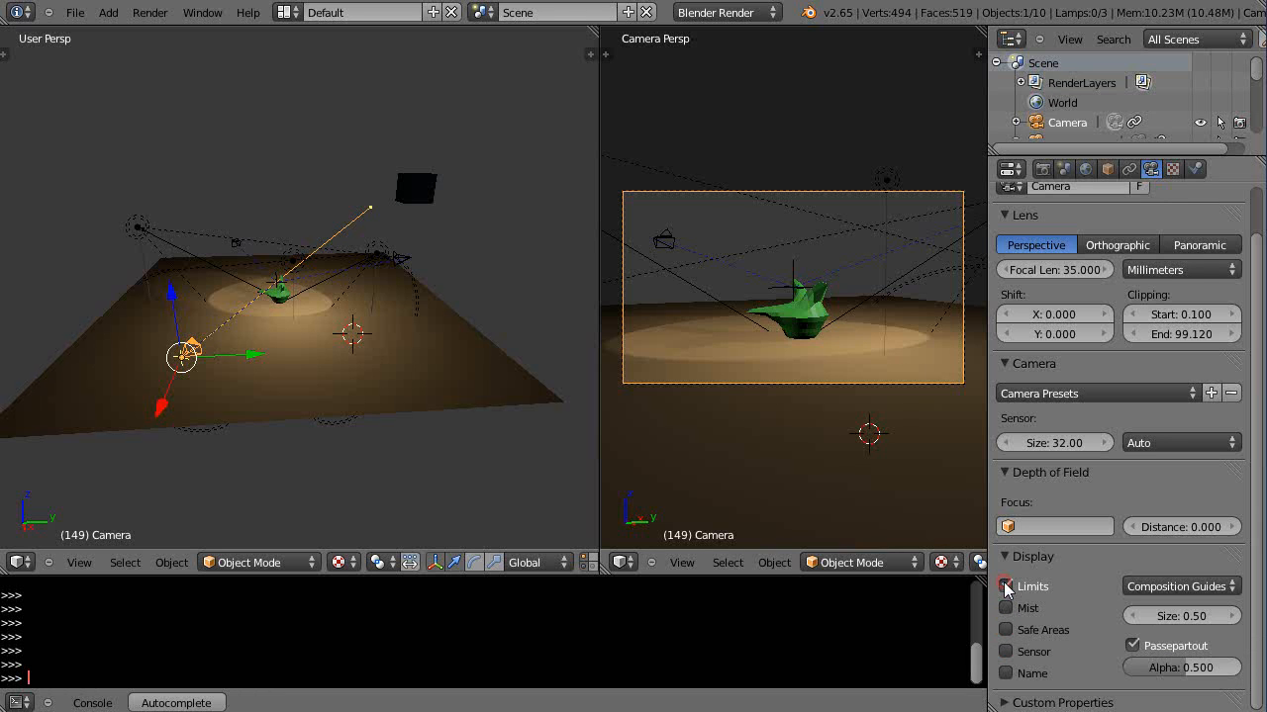
{"action": "left_click", "coordinate": [1007, 586]}
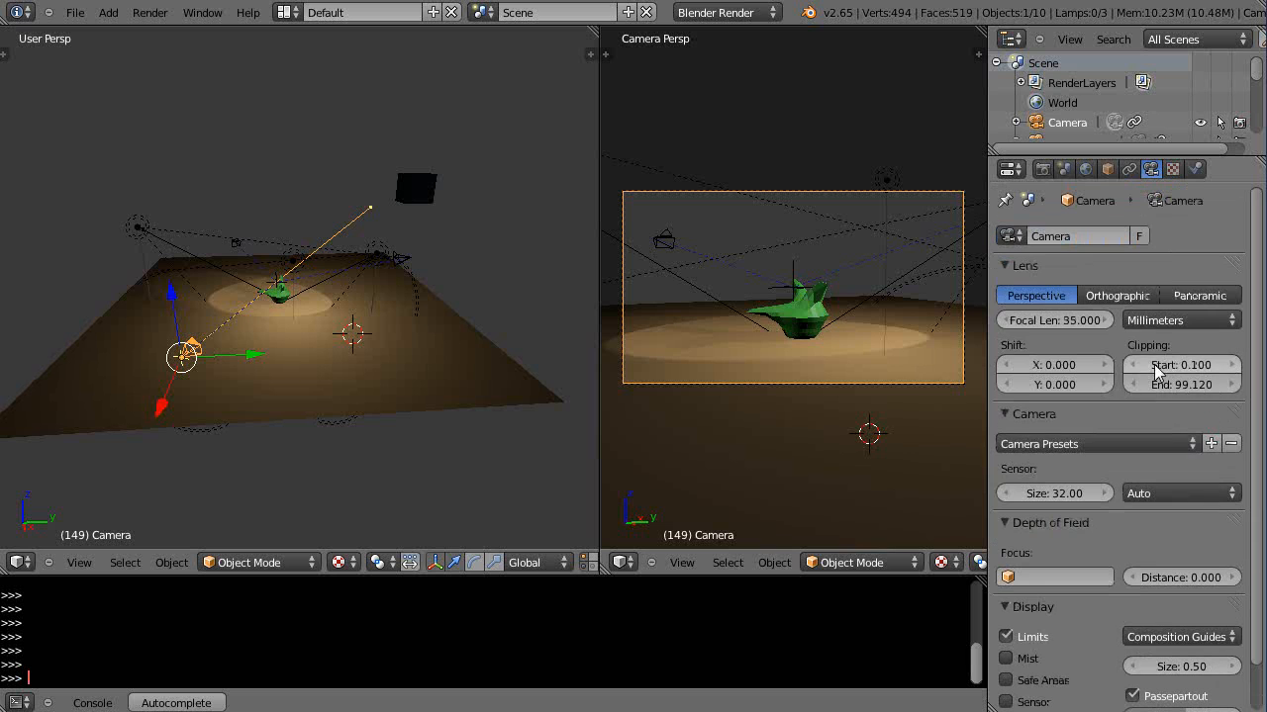
{"action": "mouse_move", "coordinate": [1187, 384]}
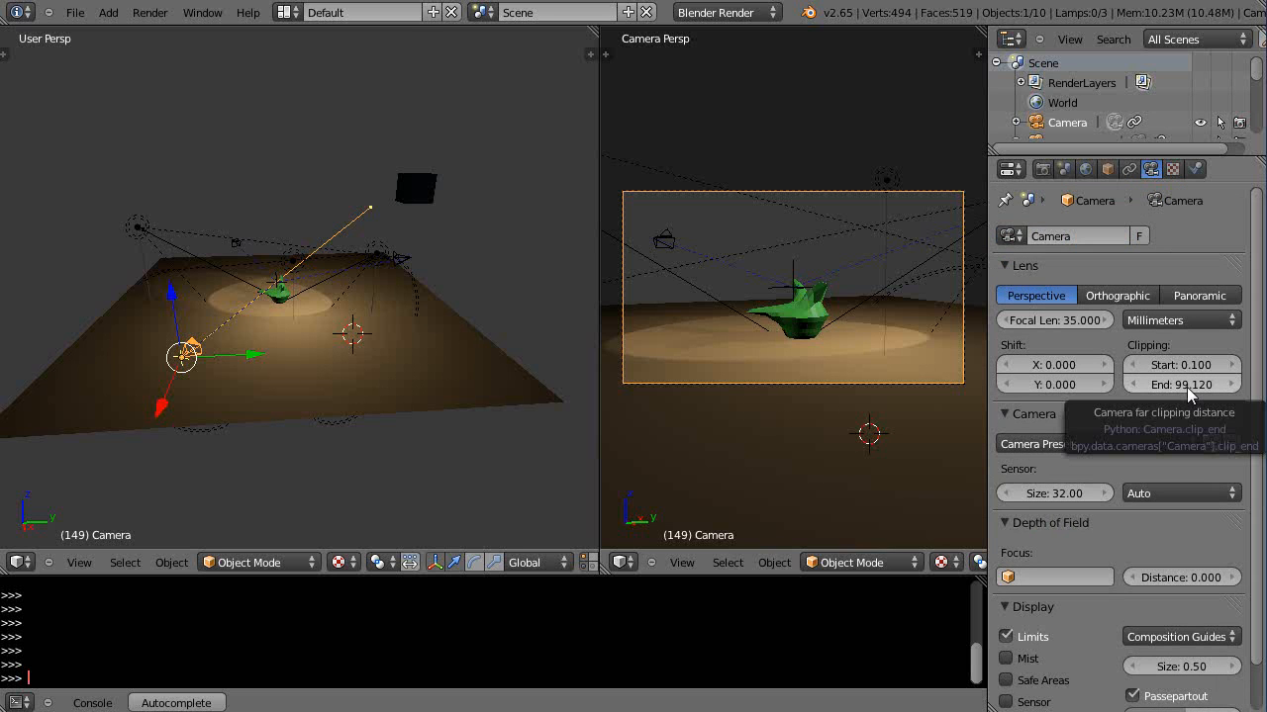
{"action": "mouse_move", "coordinate": [720, 349]}
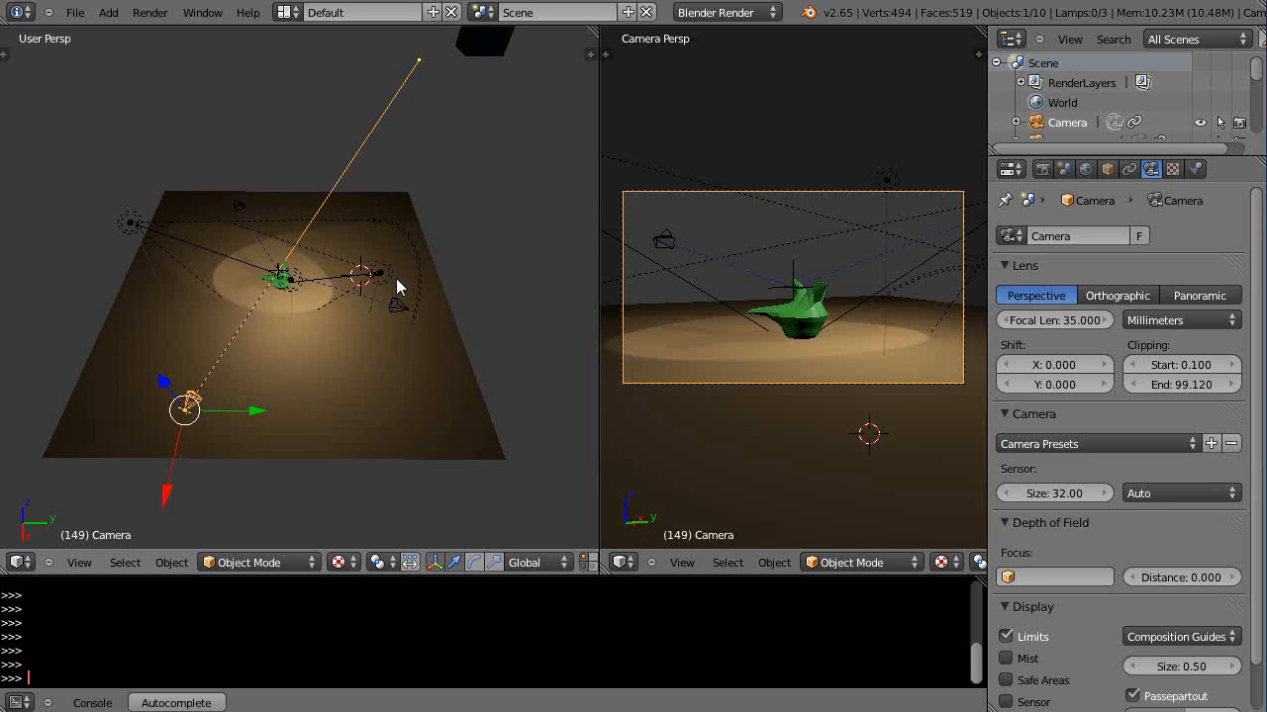
{"action": "key", "text": "7"}
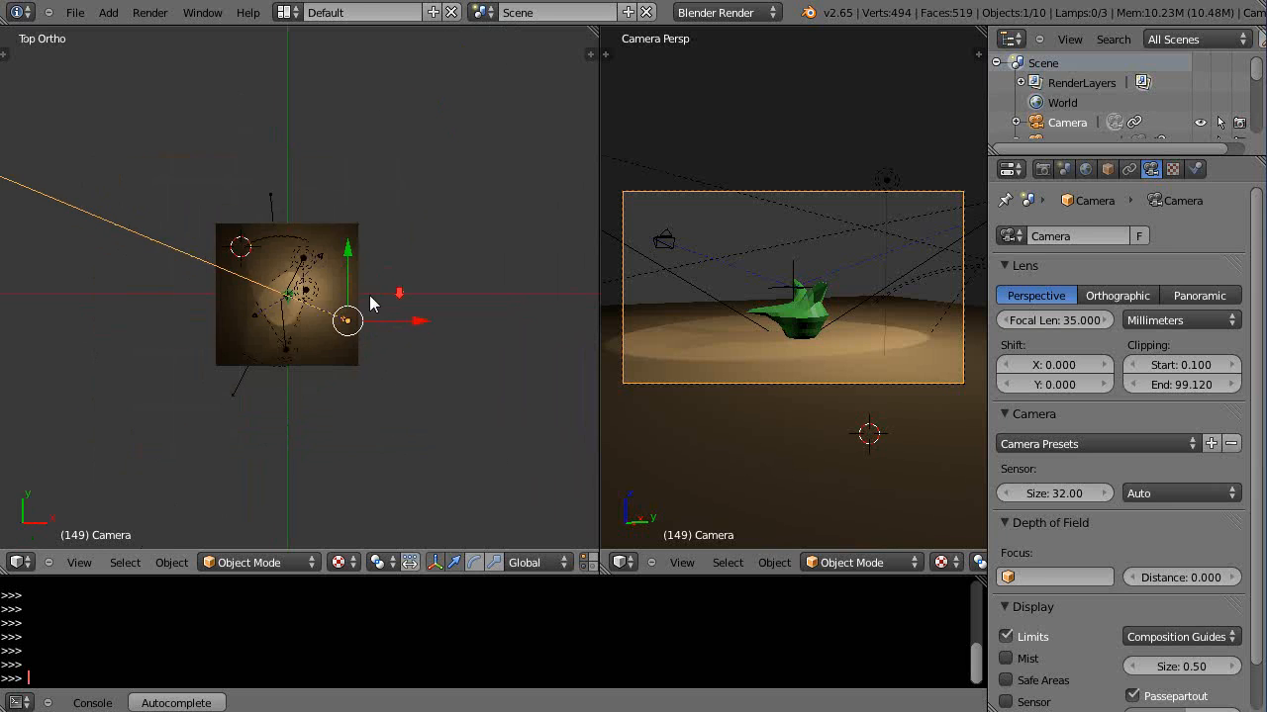
{"action": "left_click_drag", "start_coordinate": [346, 320], "coordinate": [403, 374]}
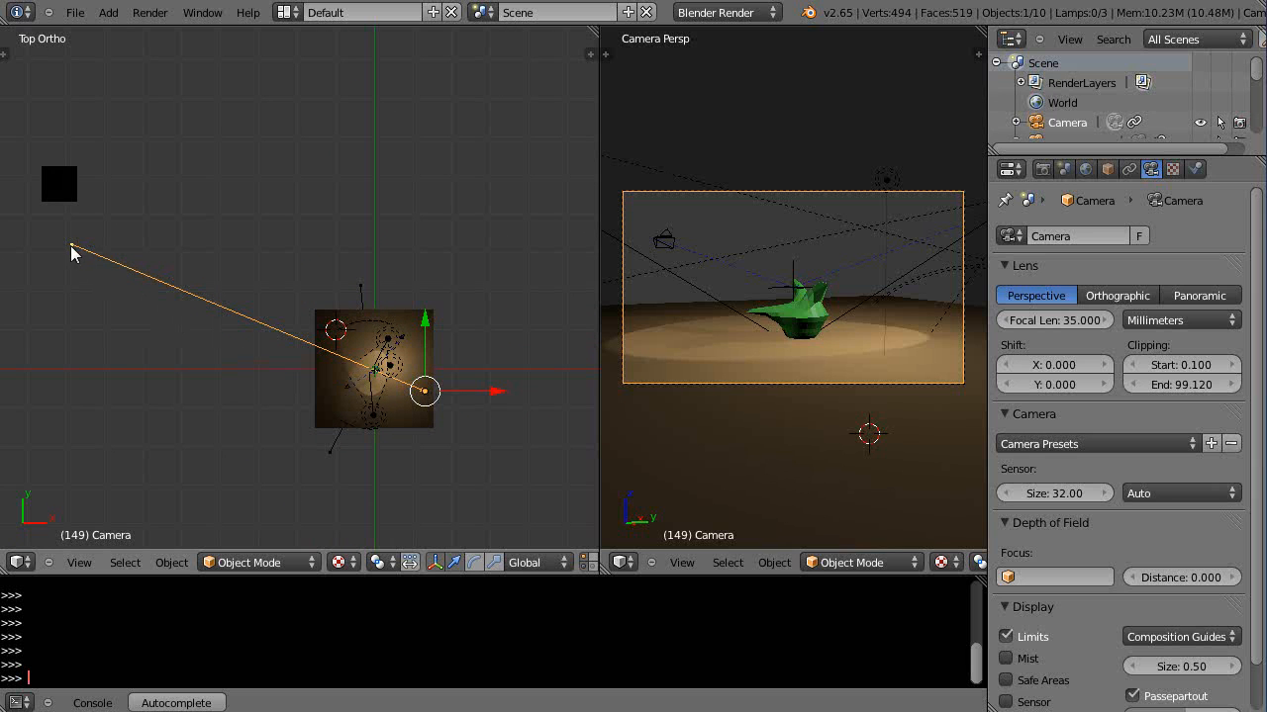
{"action": "mouse_move", "coordinate": [579, 245]}
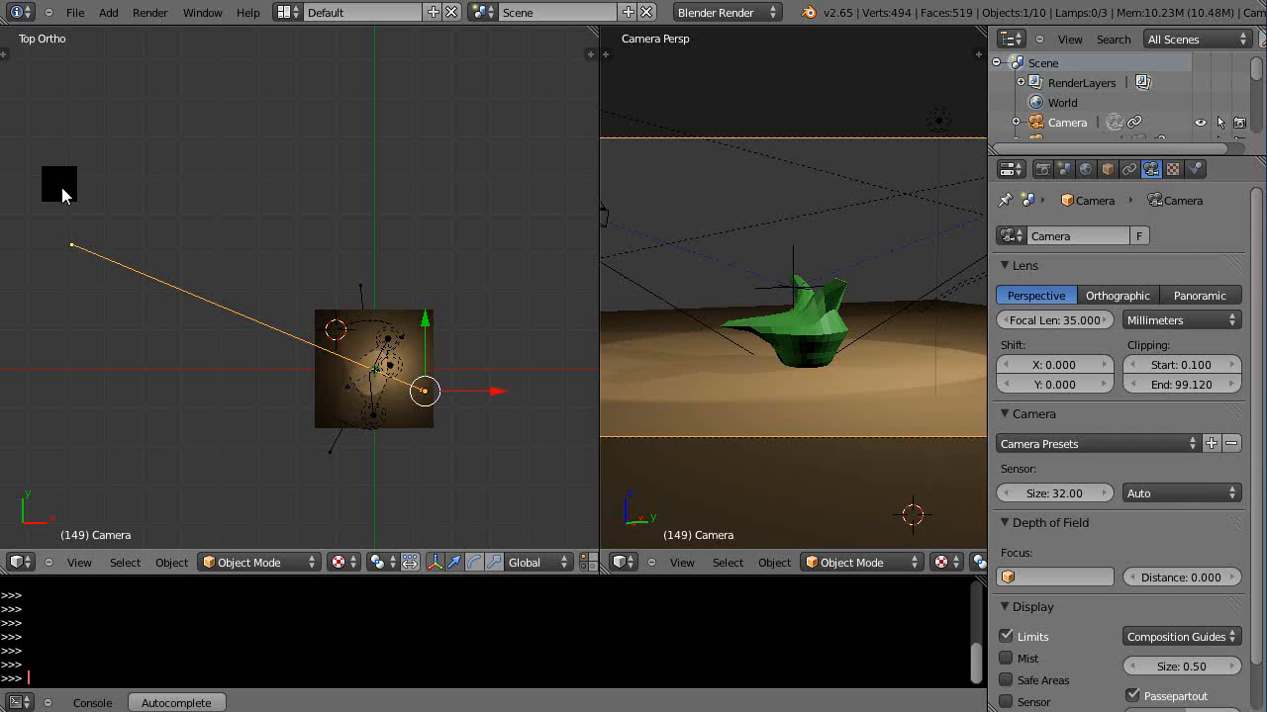
{"action": "mouse_move", "coordinate": [307, 275]}
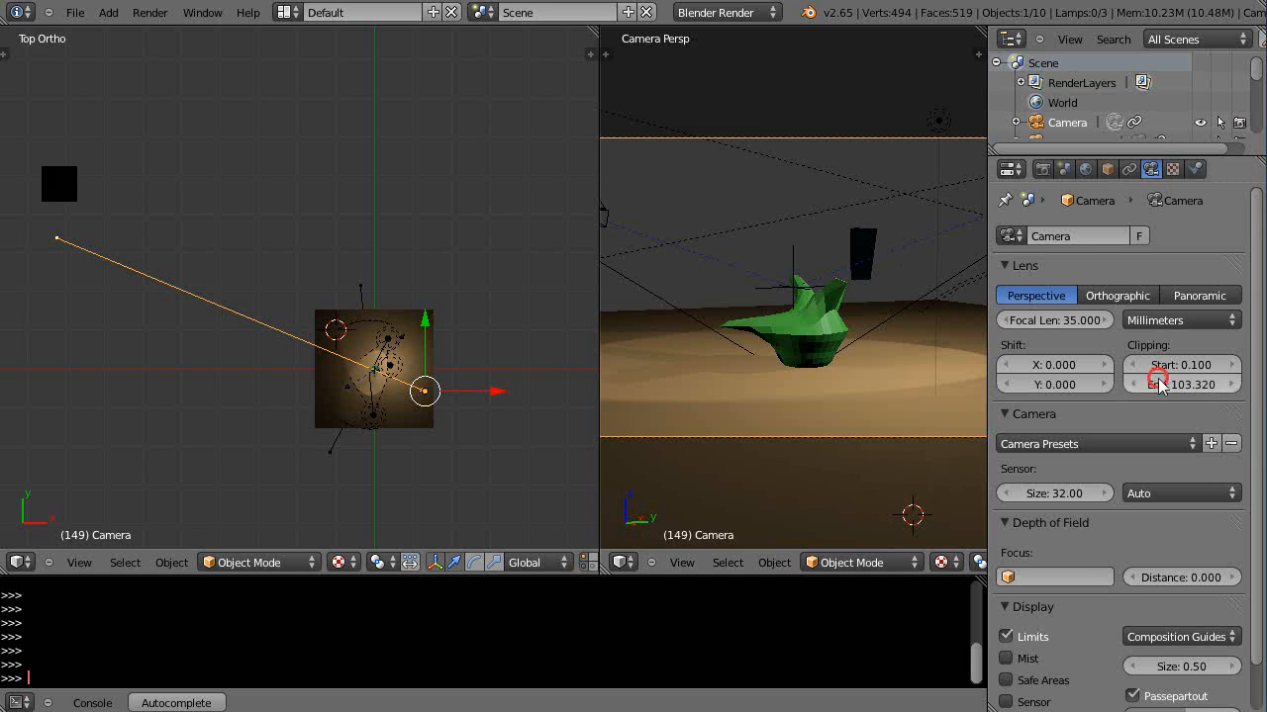
Reduce the camera's Clipping End from 99.120 to 88.921.
{"action": "left_click_drag", "start_coordinate": [1180, 383], "coordinate": [1148, 384]}
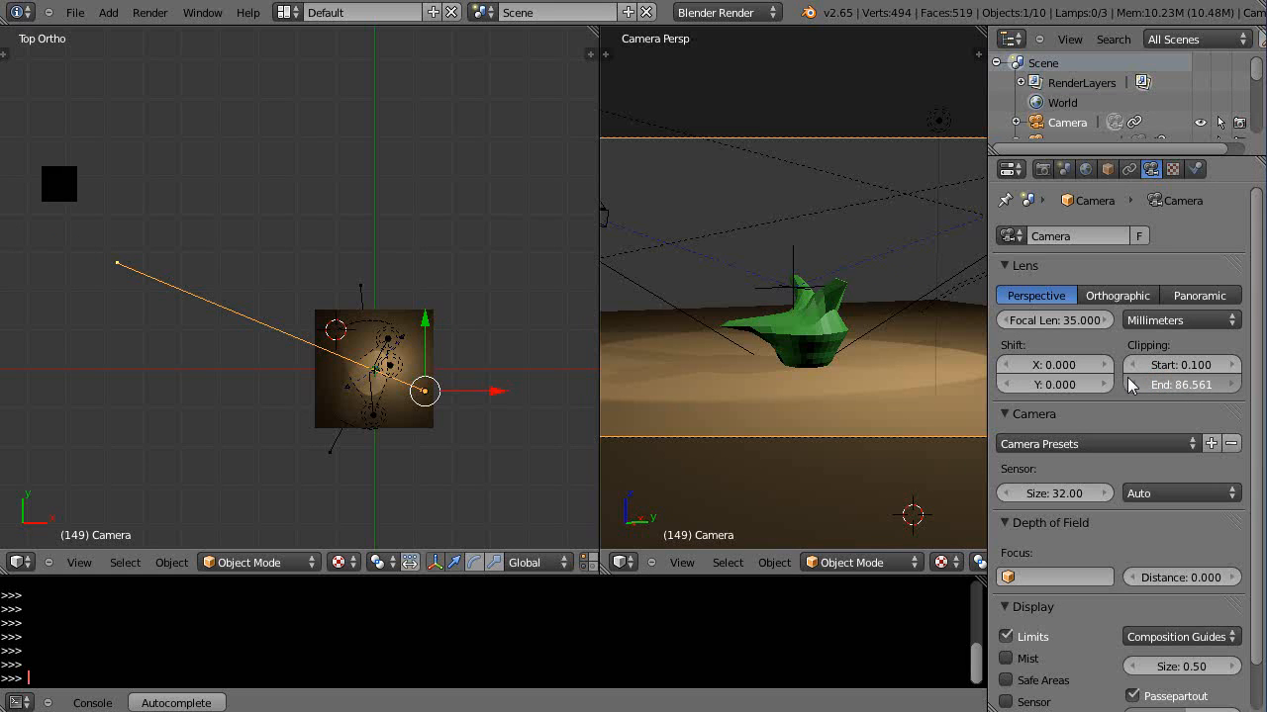
{"action": "left_click_drag", "start_coordinate": [1181, 385], "coordinate": [1198, 385]}
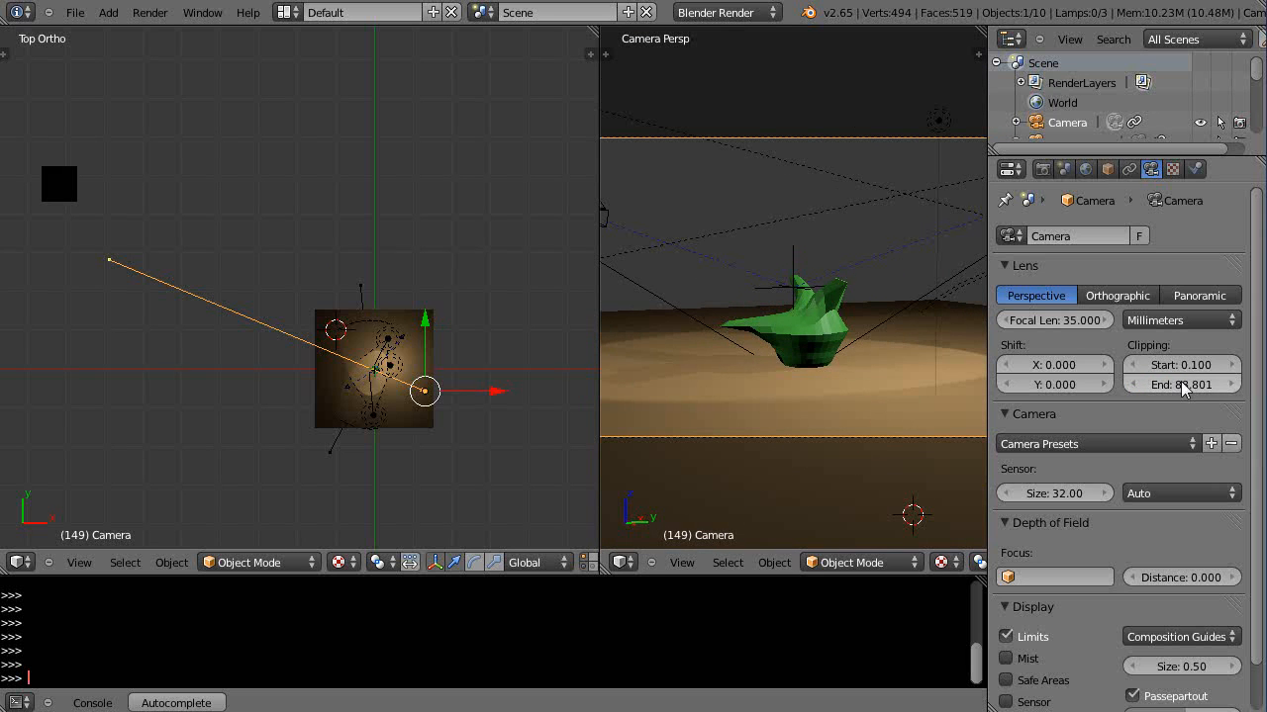
{"action": "left_click_drag", "start_coordinate": [1180, 385], "coordinate": [1167, 385]}
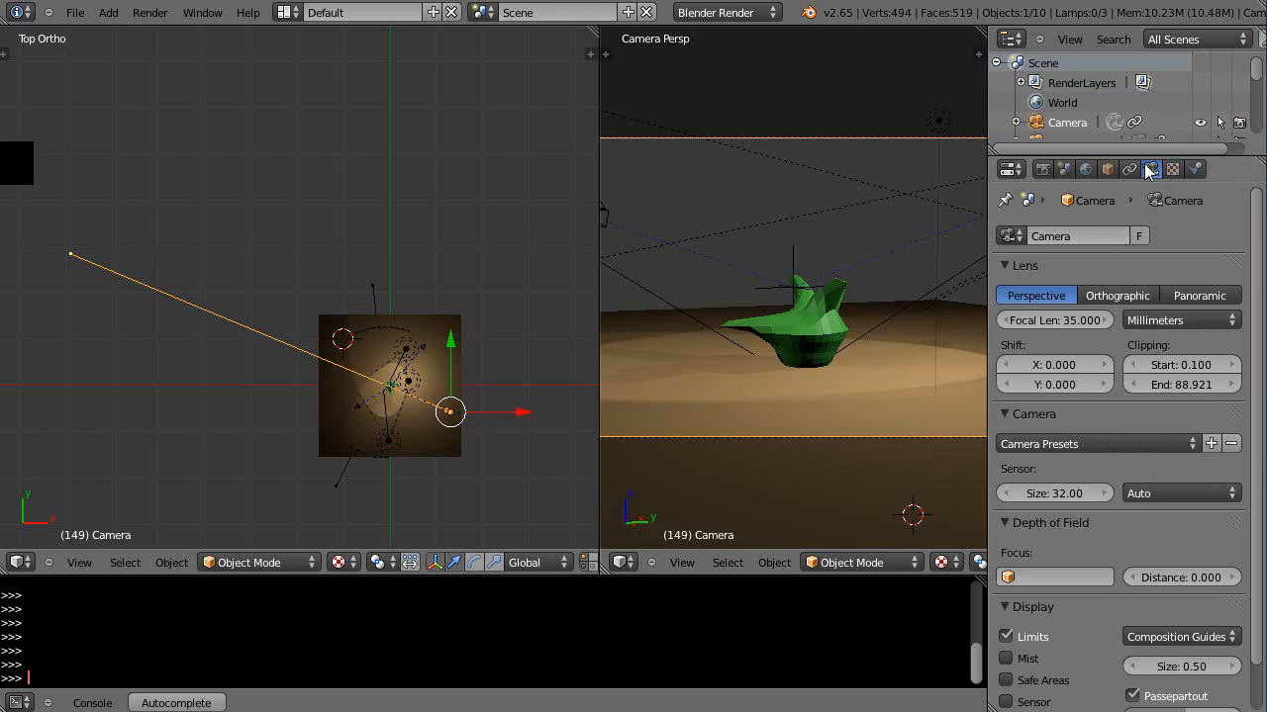
Turn off the camera's Limits display and turn on its Mist display.
{"action": "left_click", "coordinate": [1008, 637]}
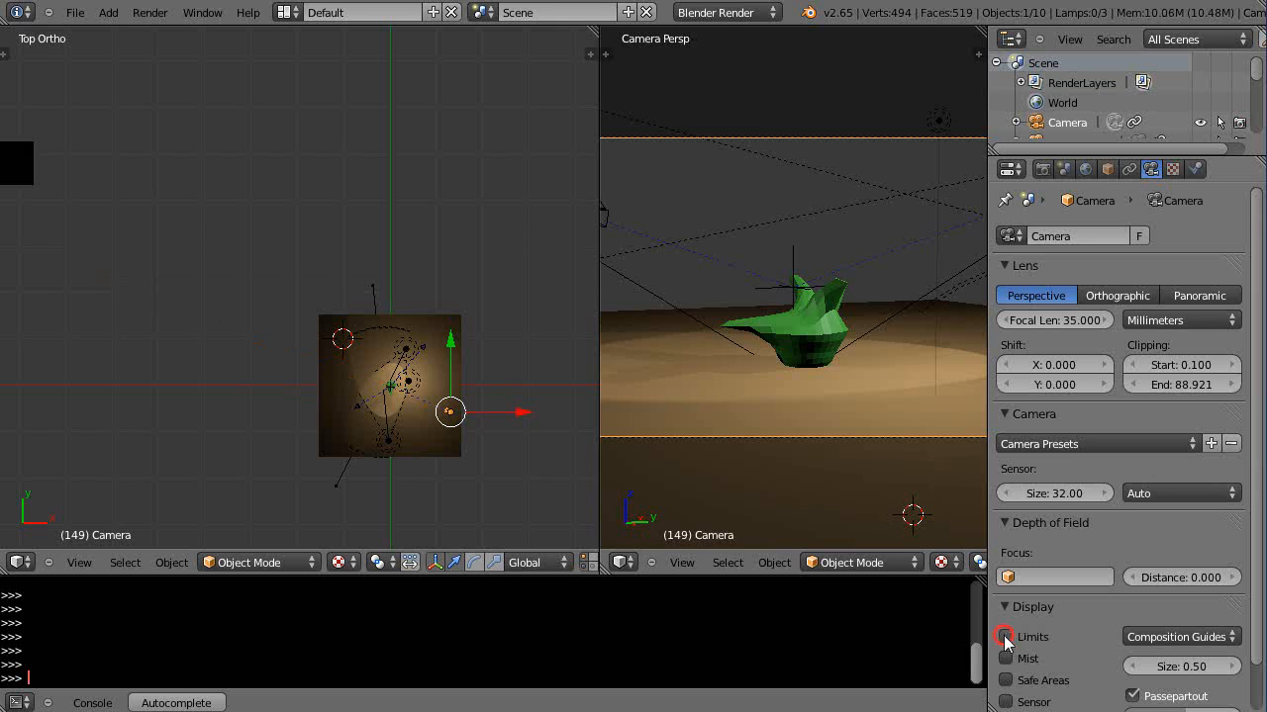
{"action": "left_click", "coordinate": [1007, 636]}
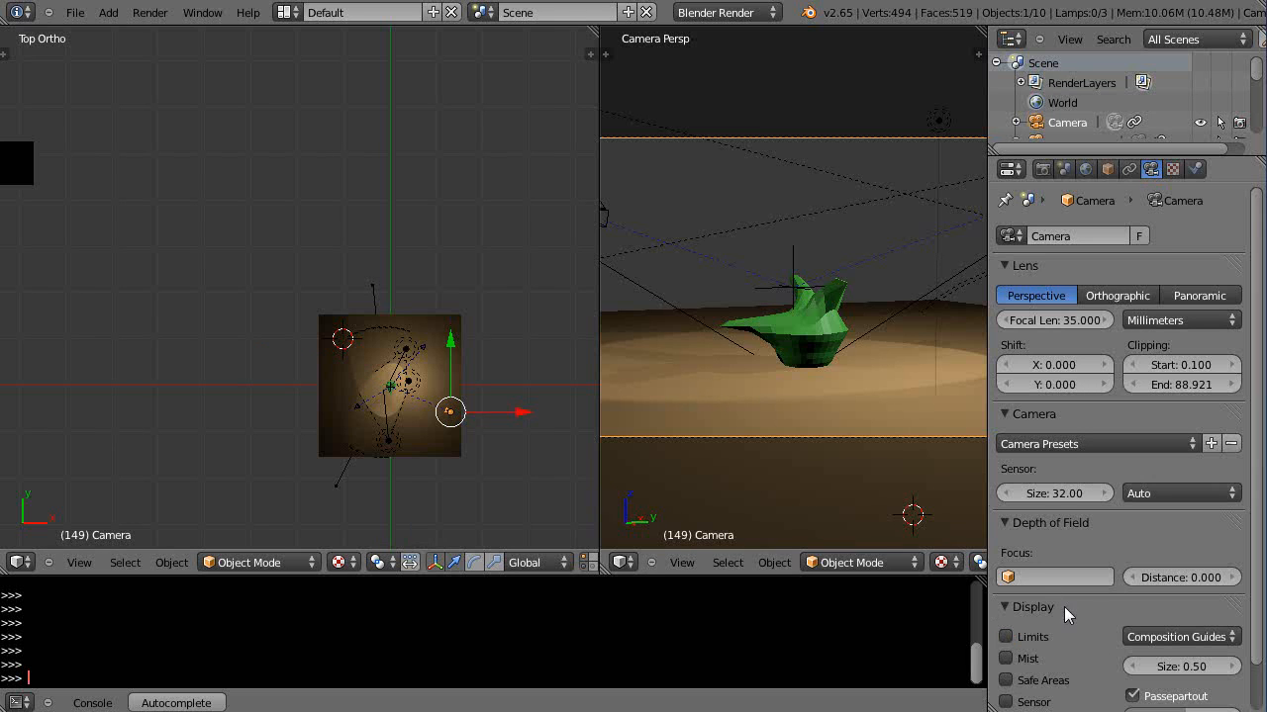
{"action": "left_click", "coordinate": [1008, 658]}
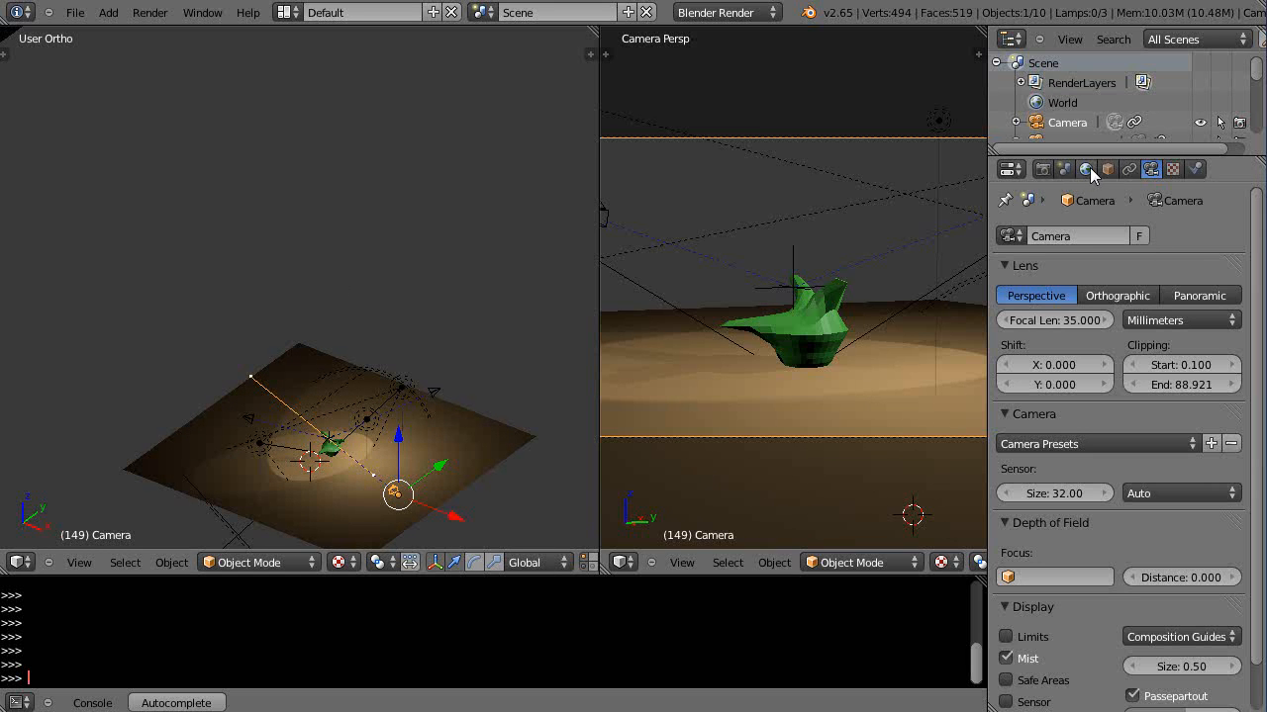
{"action": "mouse_move", "coordinate": [1086, 169]}
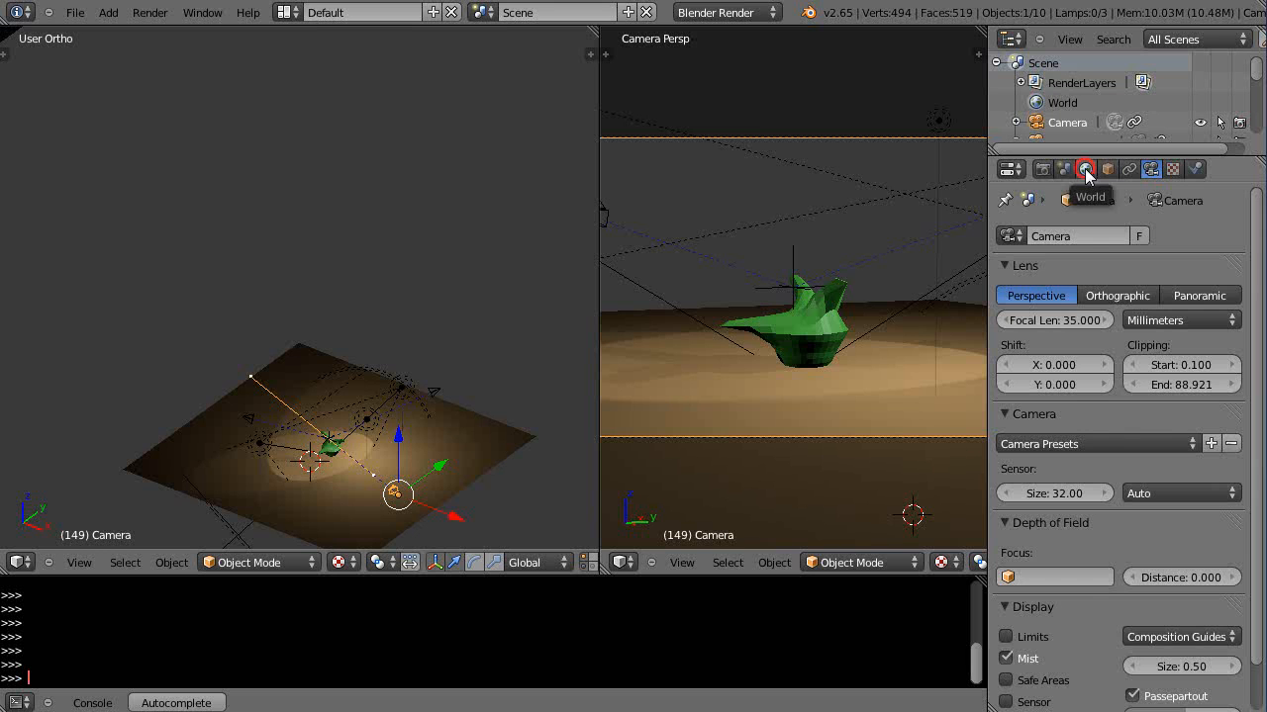
Enable world Mist and lower its Depth from 35.88 to around 27.
{"action": "left_click", "coordinate": [1085, 168]}
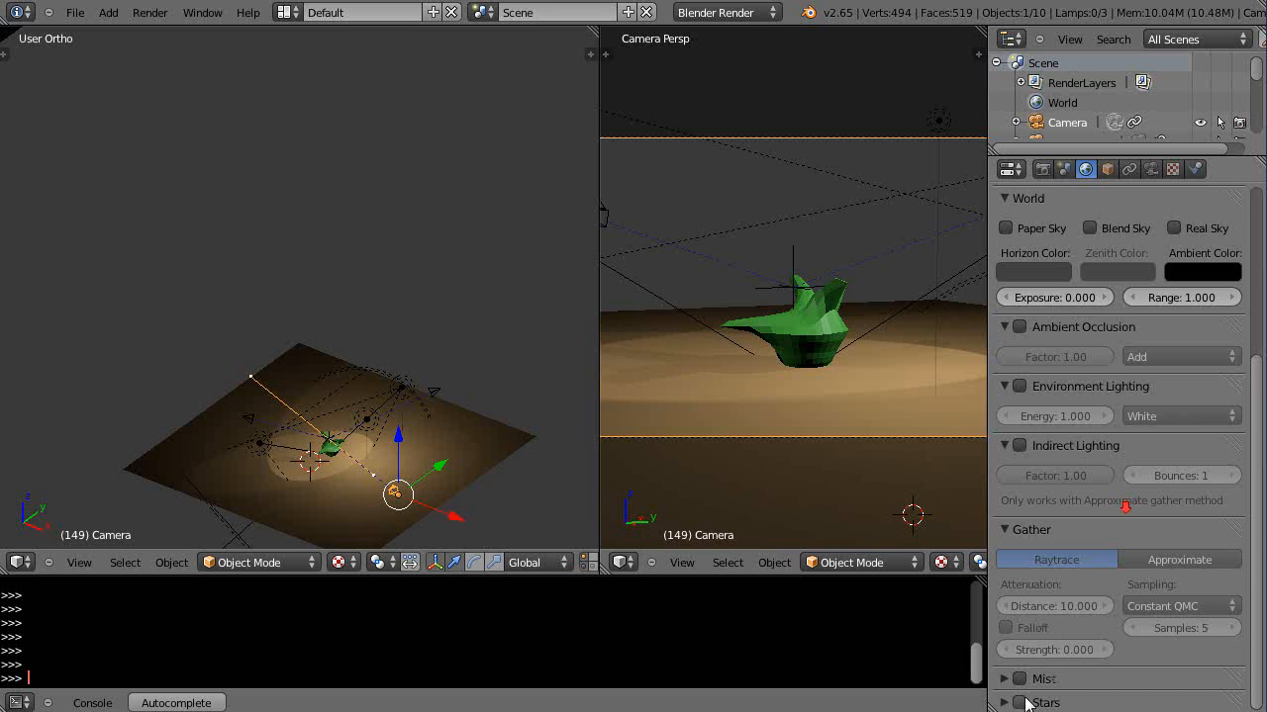
{"action": "left_click", "coordinate": [1020, 679]}
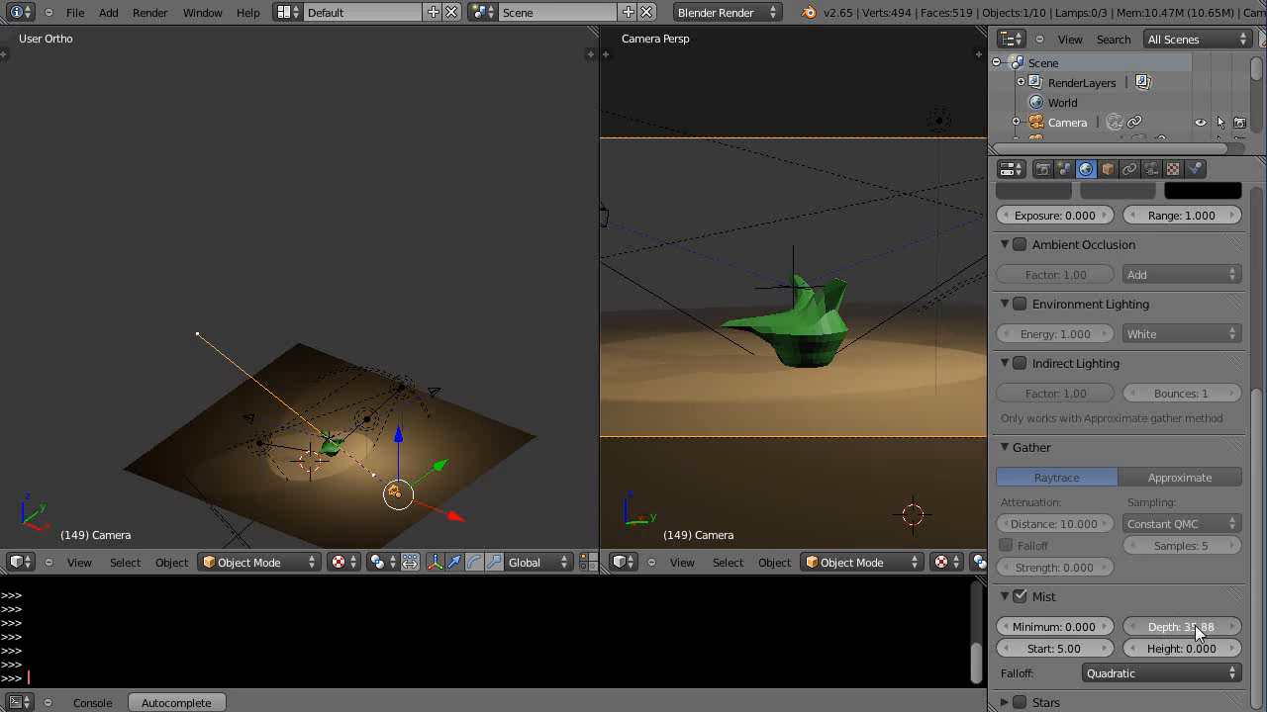
{"action": "left_click_drag", "start_coordinate": [1218, 626], "coordinate": [1147, 627]}
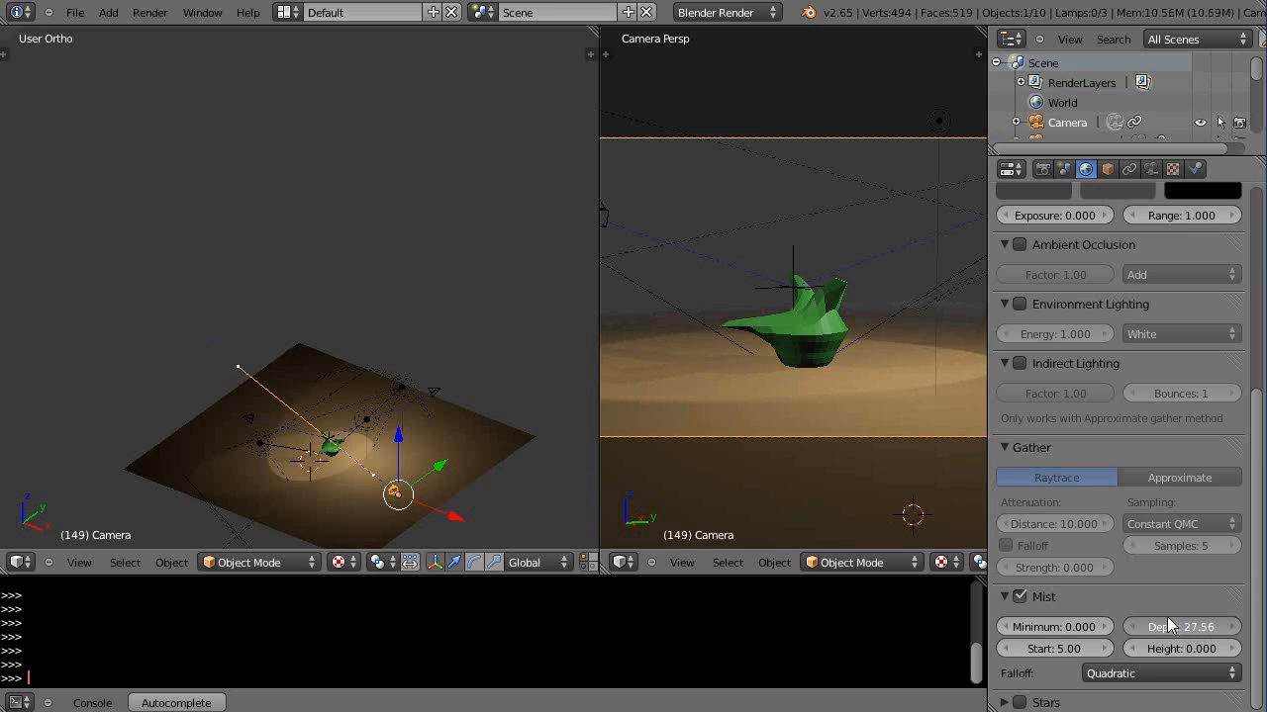
{"action": "left_click_drag", "start_coordinate": [1217, 626], "coordinate": [1148, 627]}
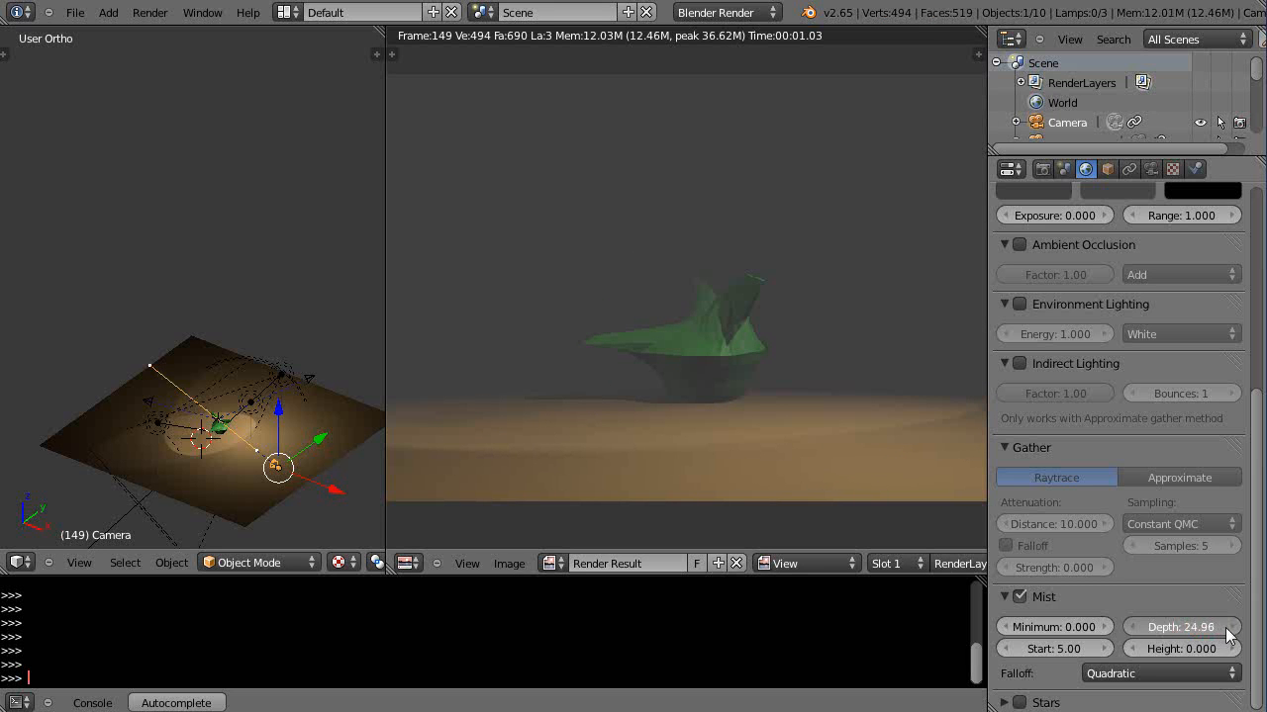
Fine-tune the mist Depth to 27.08 against the rendered image.
{"action": "left_click_drag", "start_coordinate": [1178, 626], "coordinate": [1197, 627]}
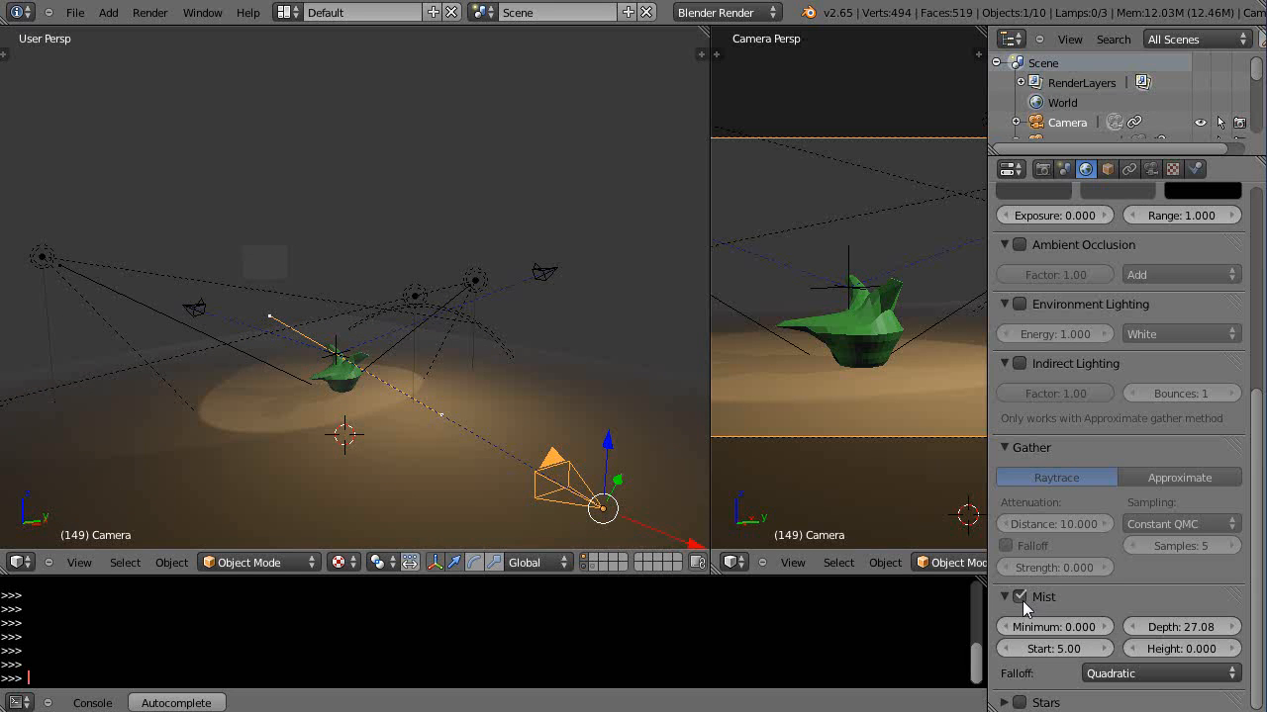
Disable world mist and widen the camera viewport pane.
{"action": "left_click", "coordinate": [1019, 597]}
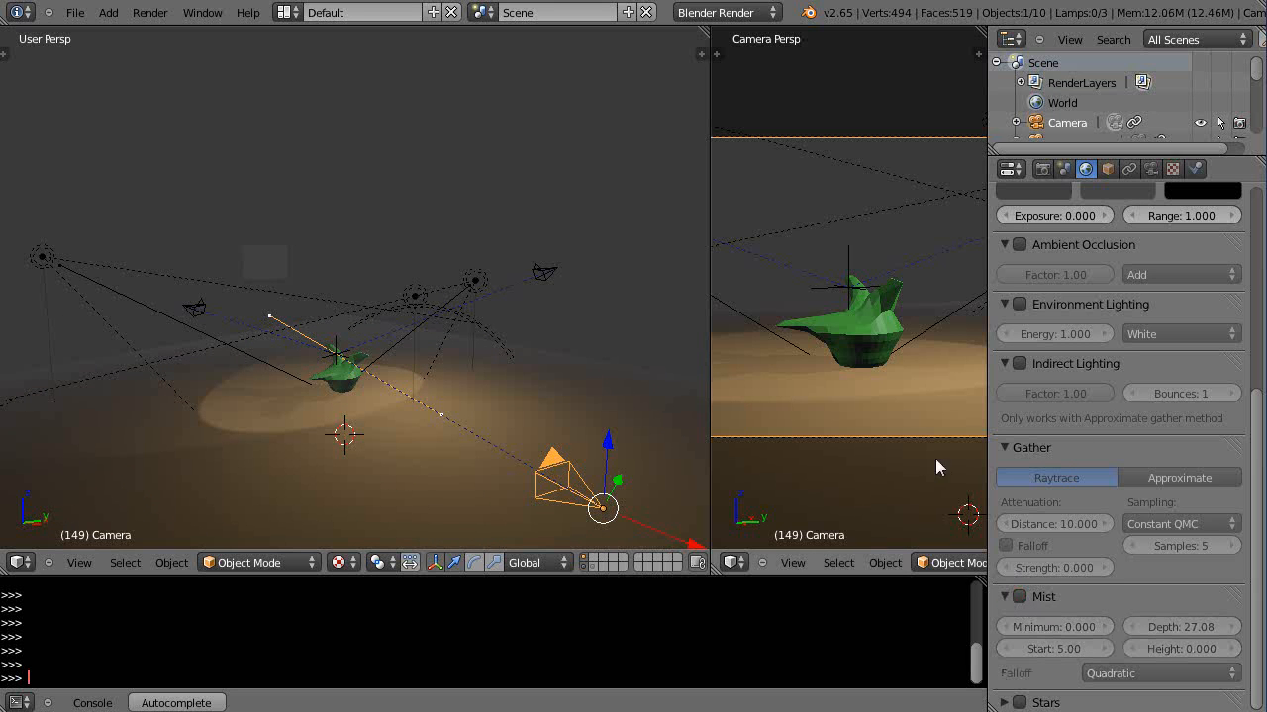
{"action": "left_click_drag", "start_coordinate": [707, 344], "coordinate": [475, 344]}
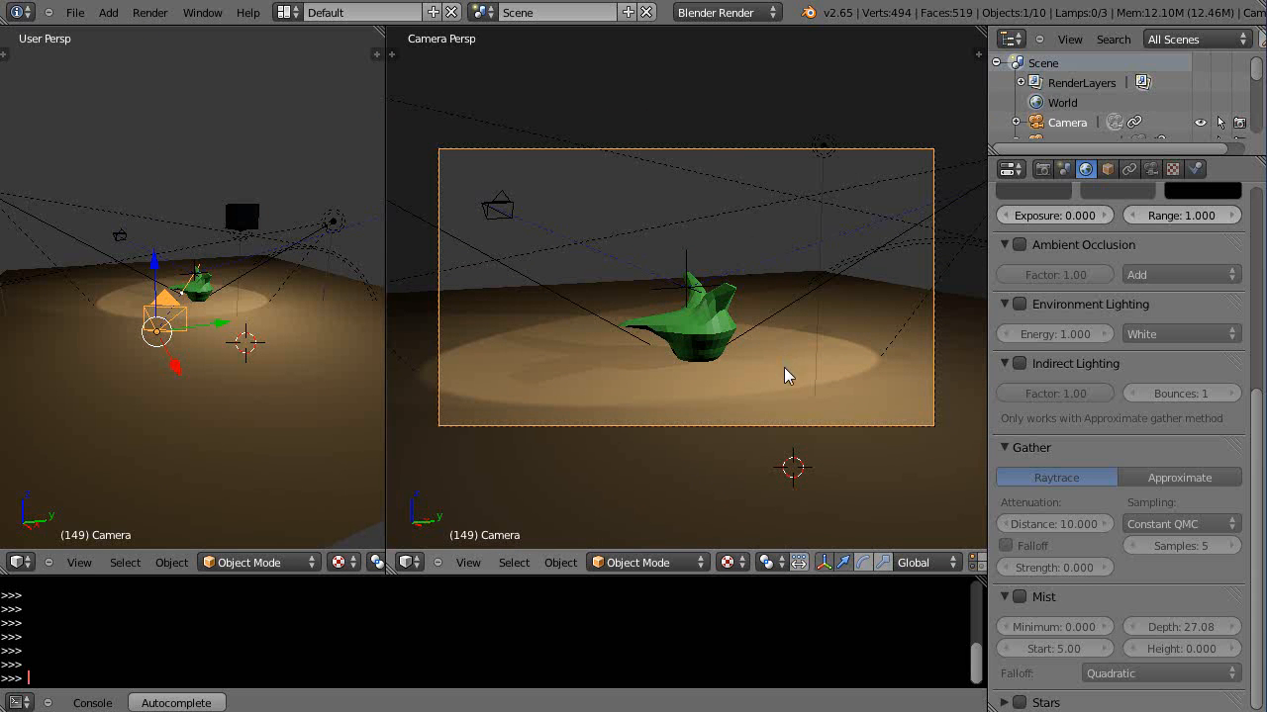
{"action": "mouse_move", "coordinate": [807, 359]}
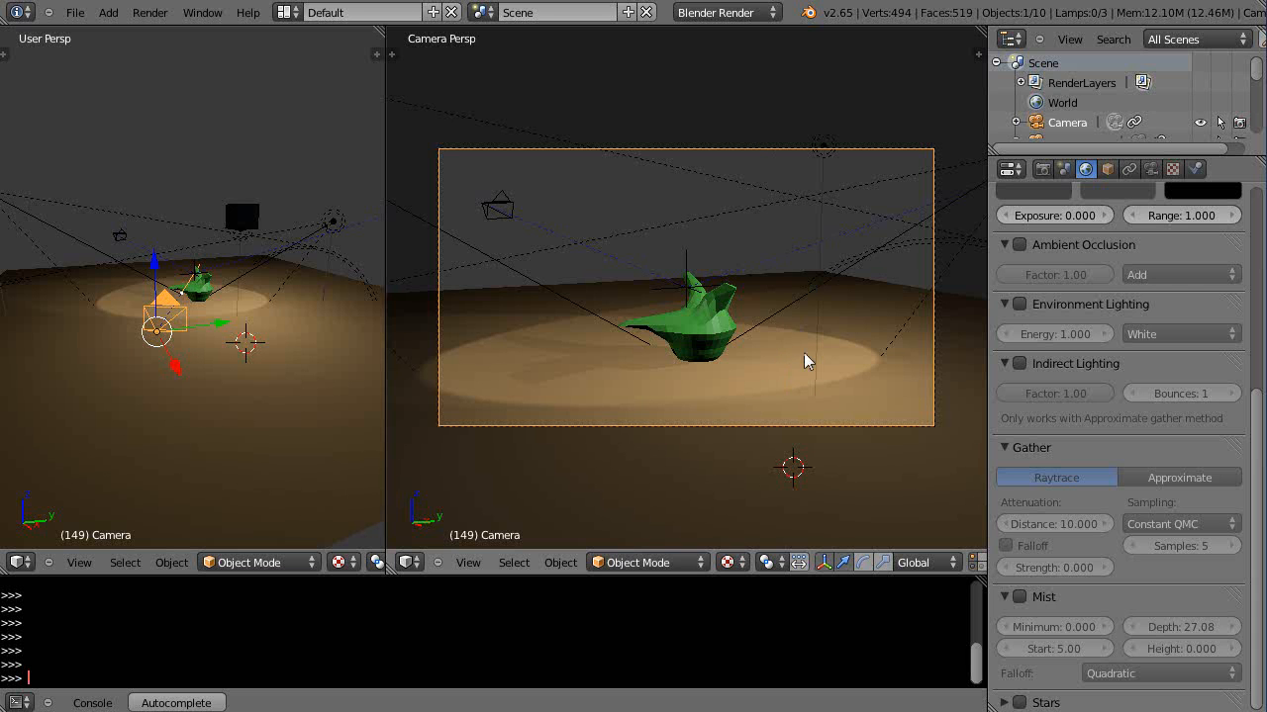
{"action": "mouse_move", "coordinate": [807, 406]}
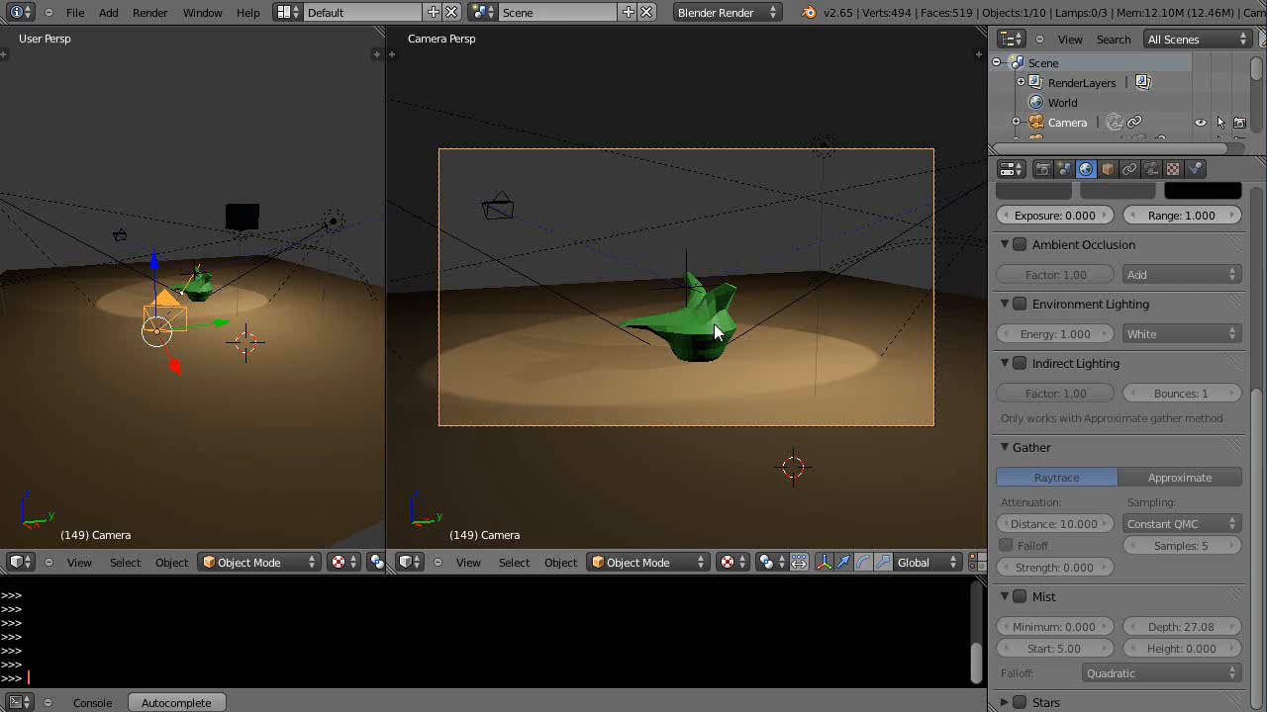
{"action": "mouse_move", "coordinate": [871, 359]}
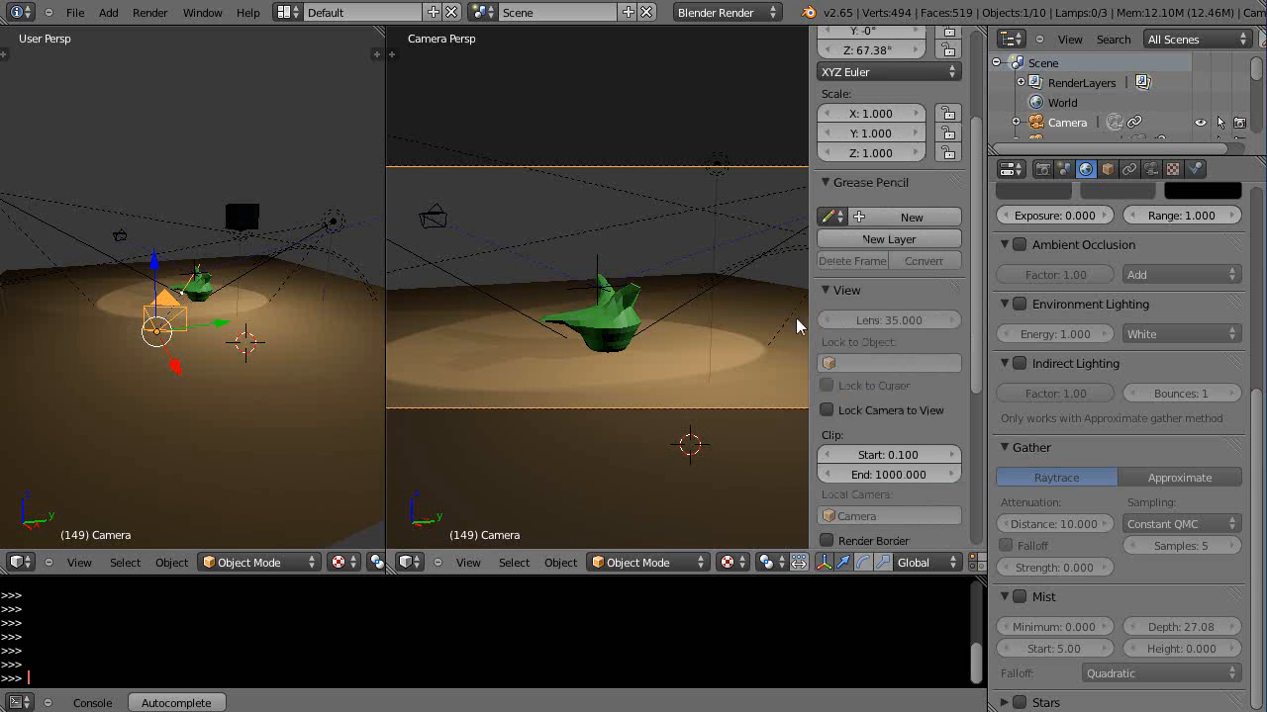
Enable Lock Camera to View in the viewport sidebar's View panel.
{"action": "left_click", "coordinate": [827, 410]}
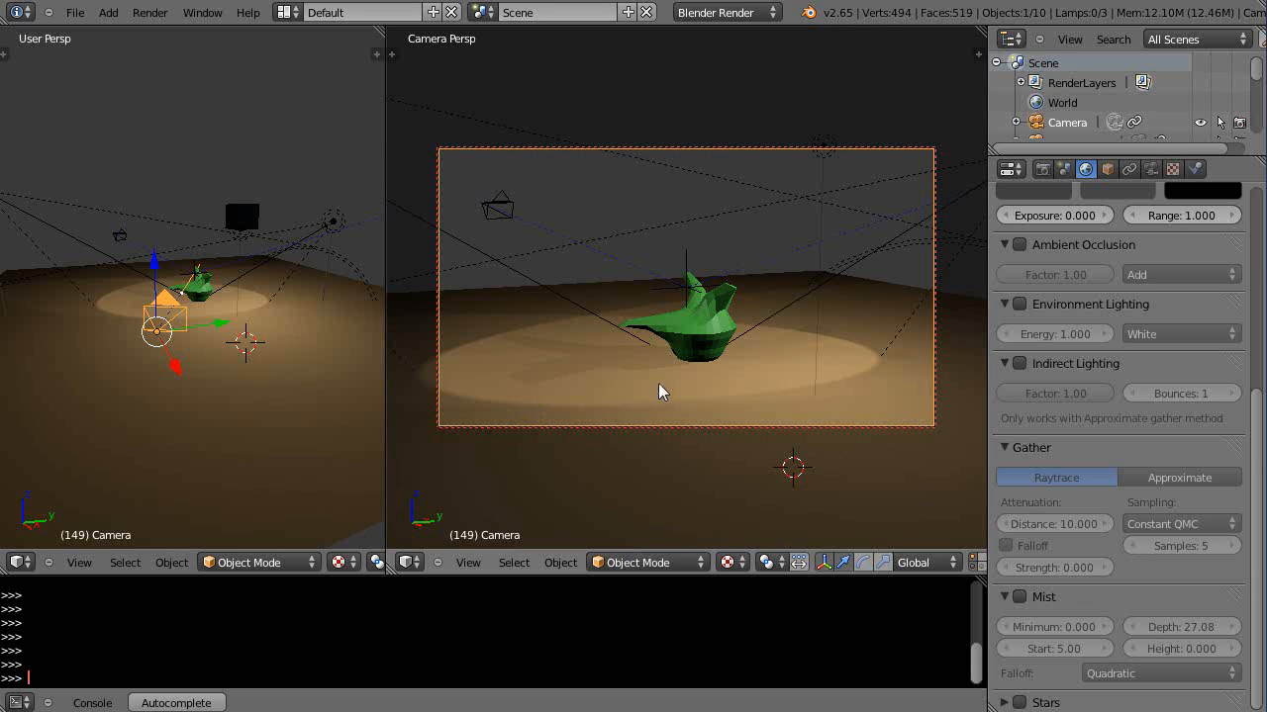
{"action": "mouse_move", "coordinate": [722, 373]}
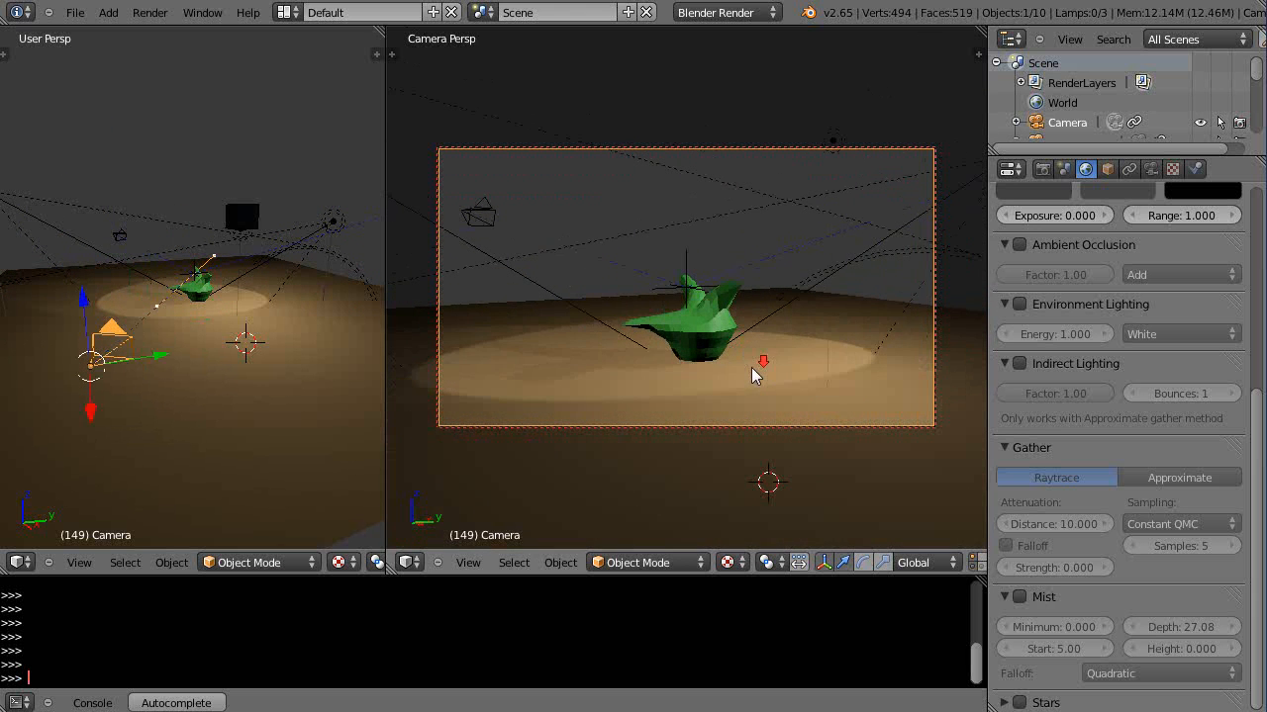
Widen the left perspective viewport and align the active camera to match its current view.
{"action": "left_click_drag", "start_coordinate": [388, 344], "coordinate": [792, 344]}
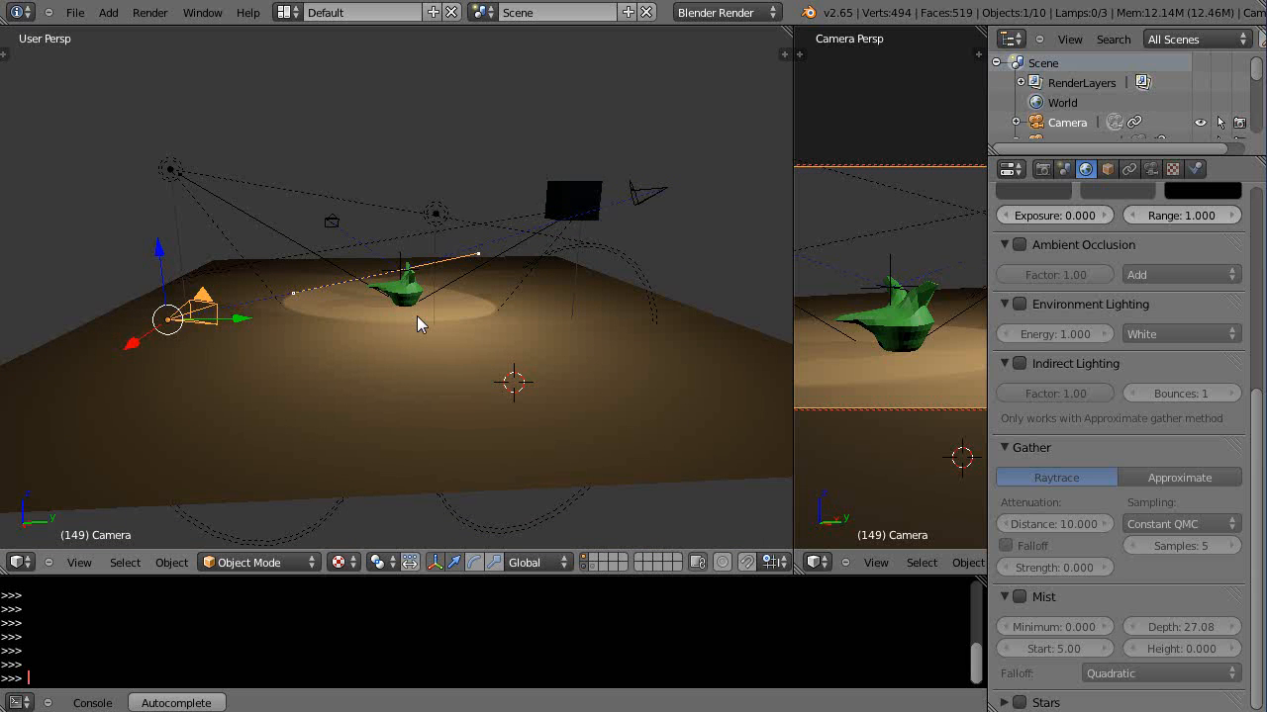
{"action": "key", "text": "KP_0"}
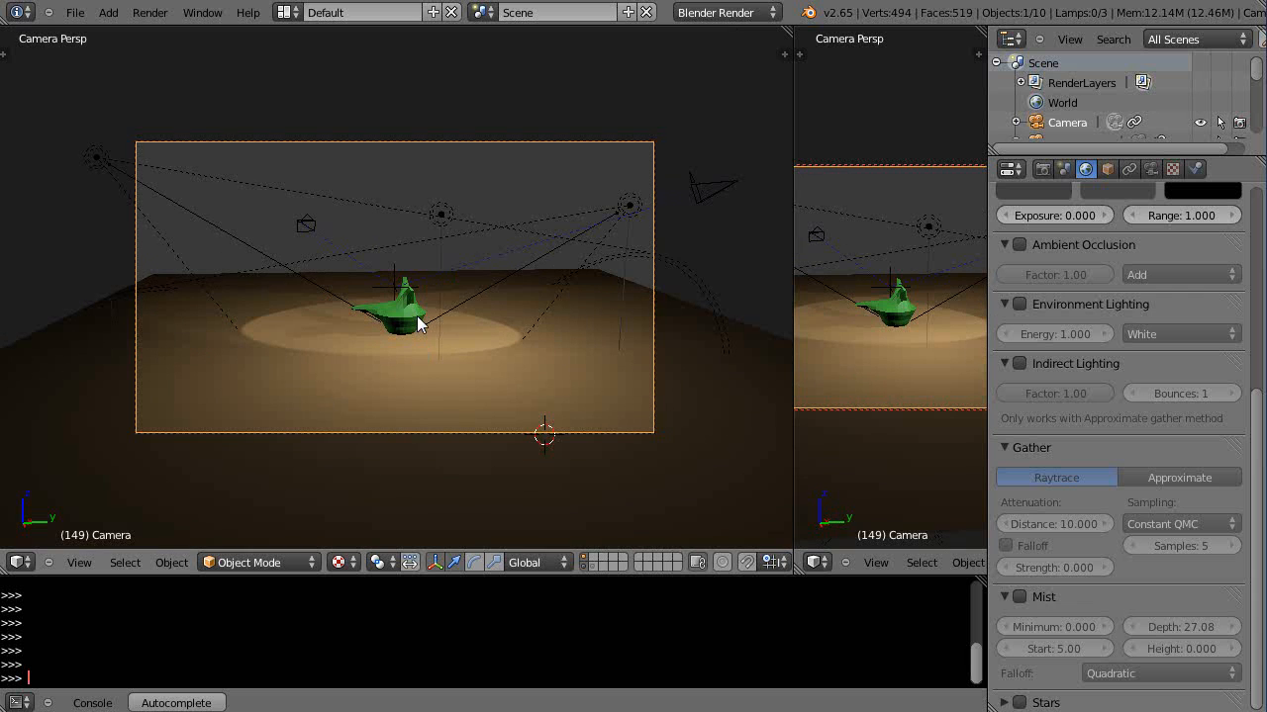